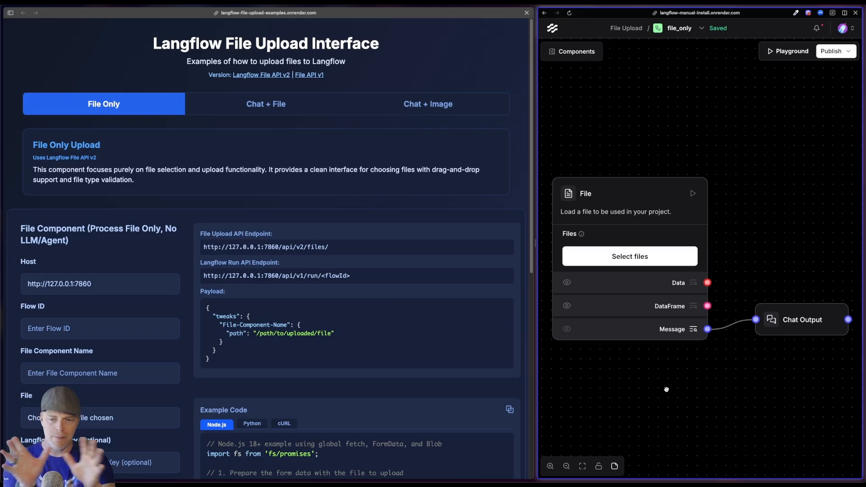
pyautogui.moveTo(667, 378)
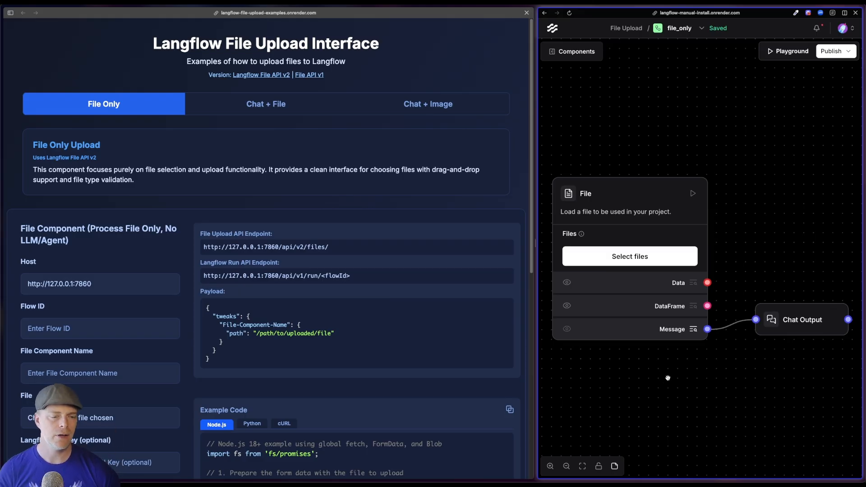
pyautogui.moveTo(657, 223)
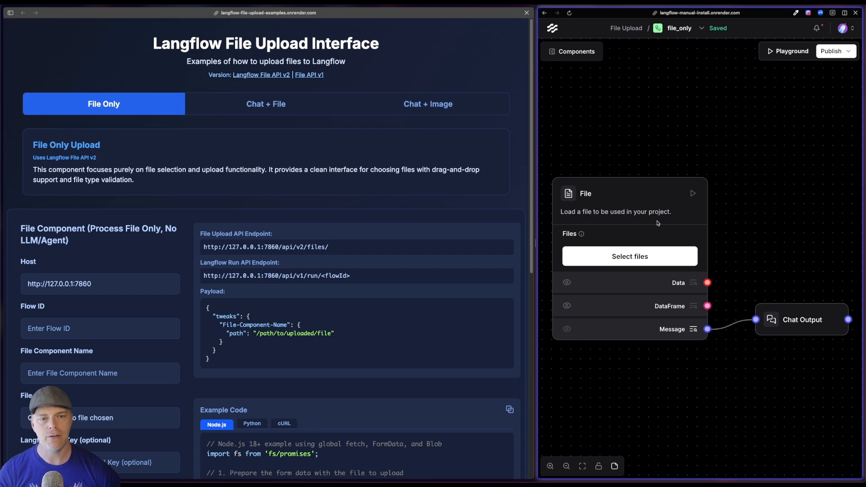
# - Look over the File component's My Files list and dismiss it without choosing anything
pyautogui.click(629, 256)
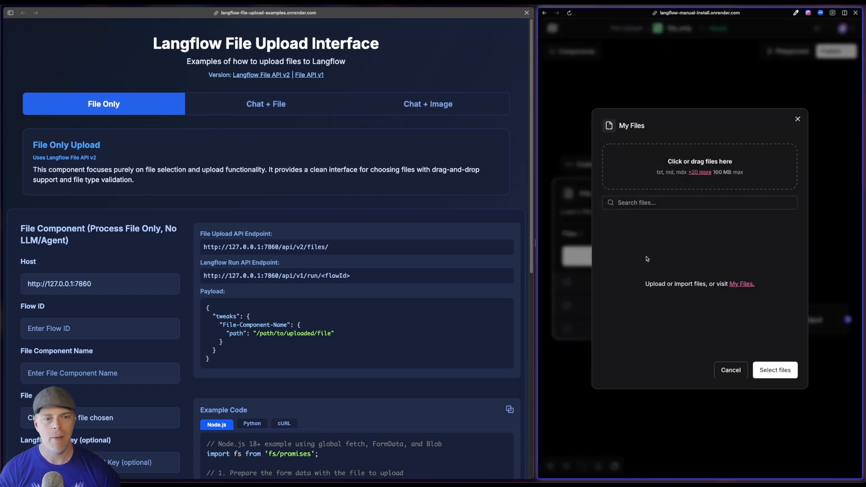
pyautogui.click(730, 370)
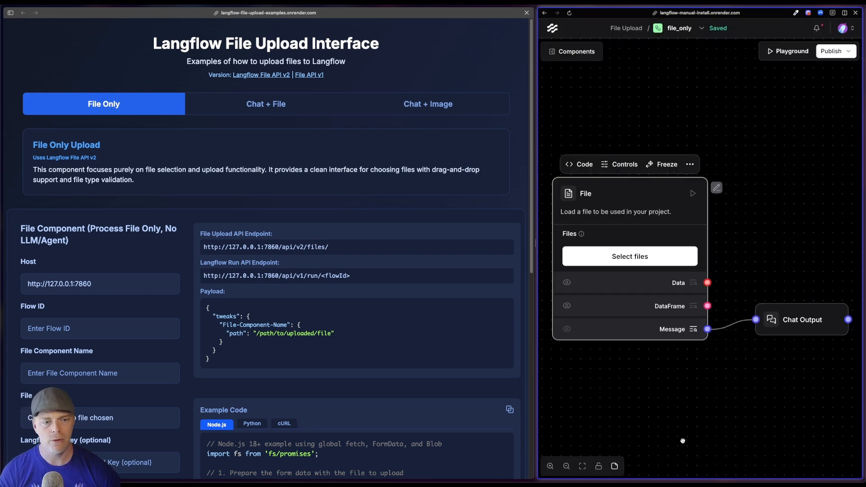
pyautogui.moveTo(810, 404)
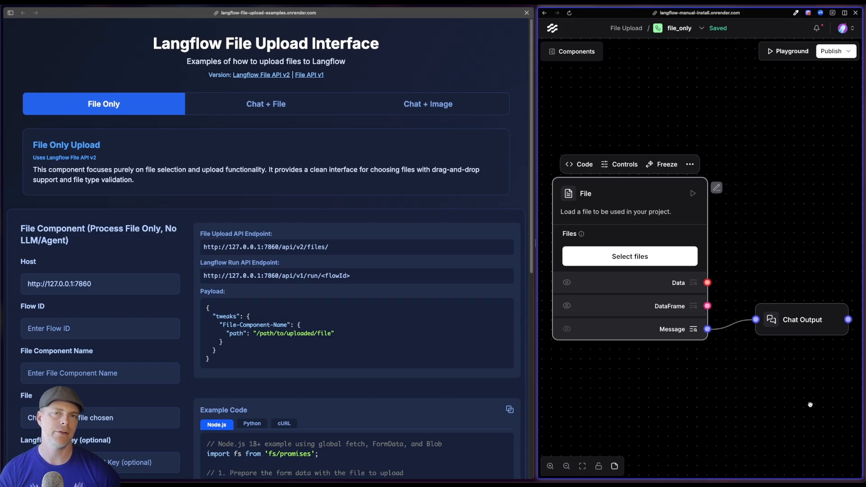
pyautogui.moveTo(761, 387)
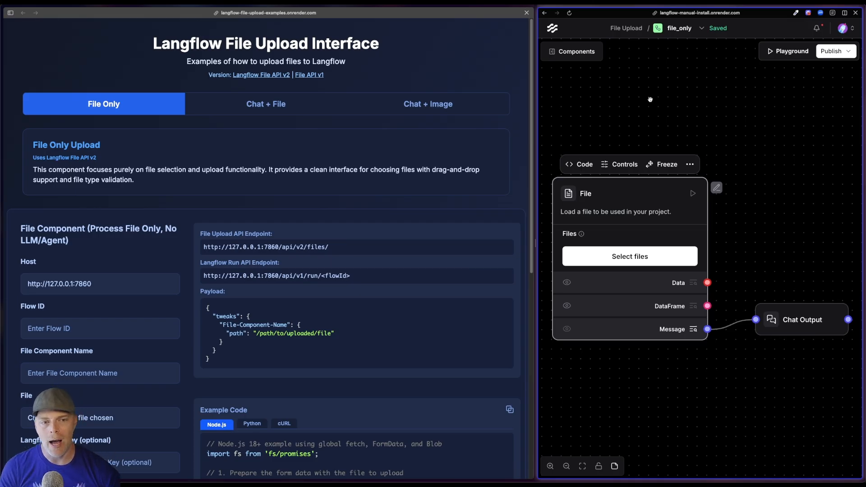
pyautogui.moveTo(595, 381)
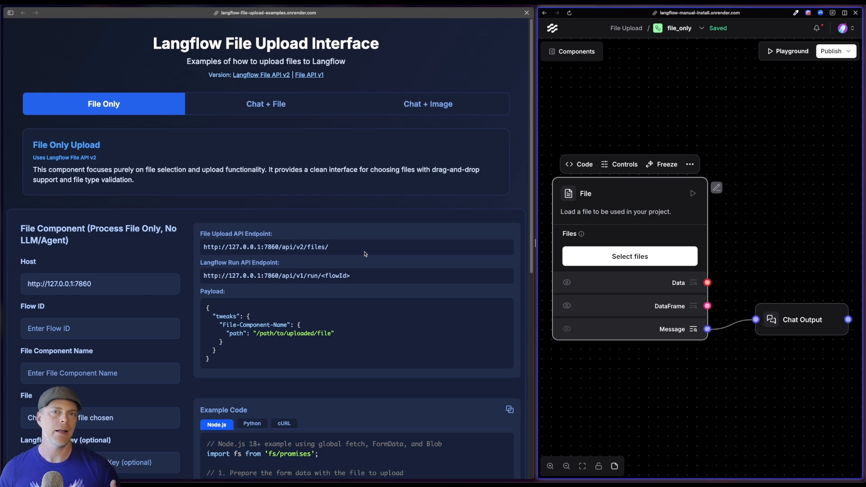
pyautogui.moveTo(623, 221)
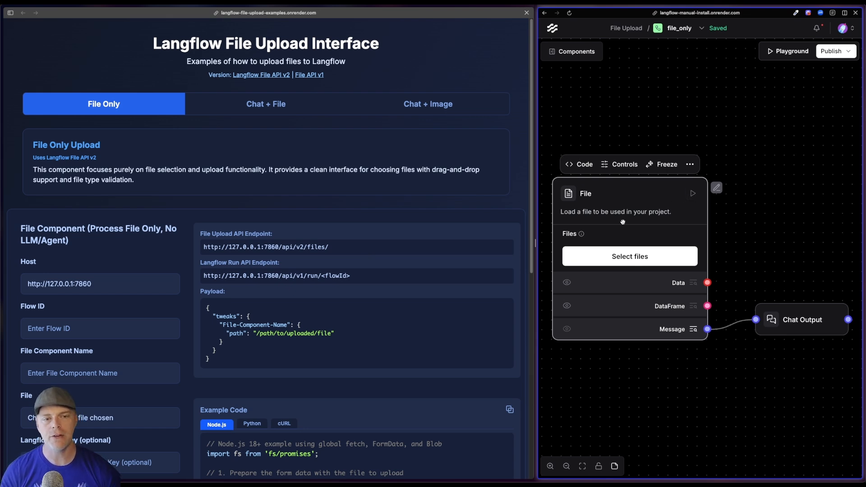
pyautogui.moveTo(704, 240)
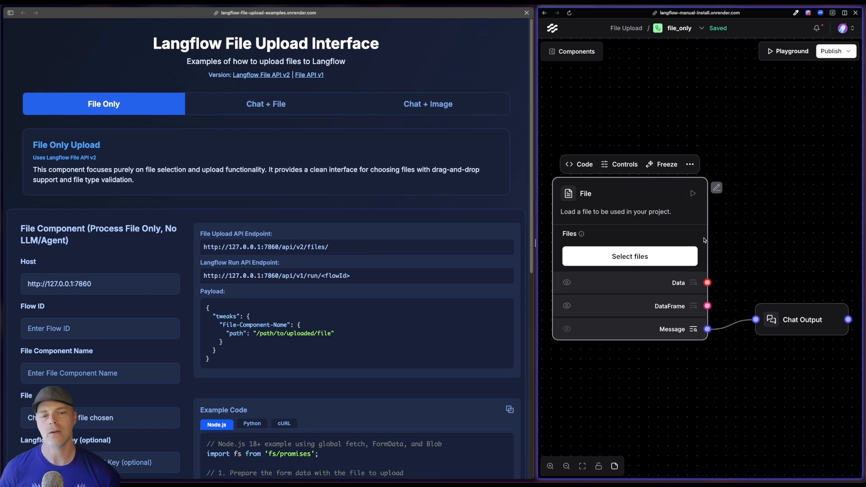
pyautogui.moveTo(717, 238)
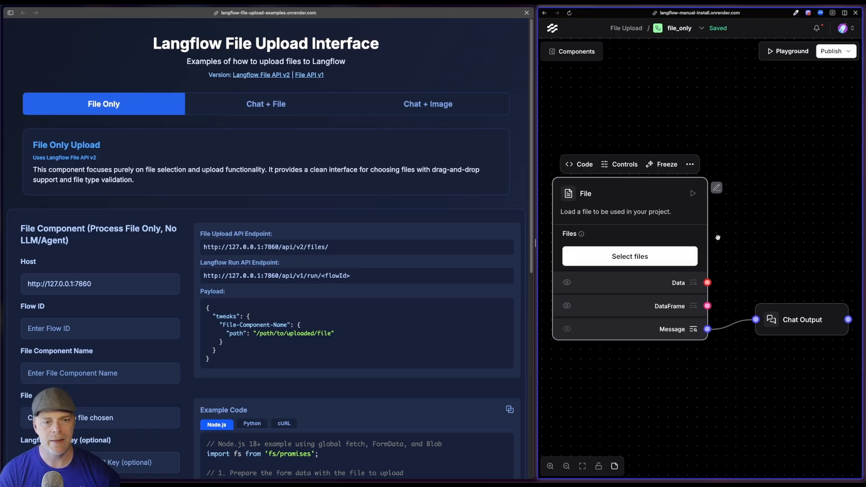
# - Upload fake_resume.txt from the computer and load it into the File component
pyautogui.click(629, 256)
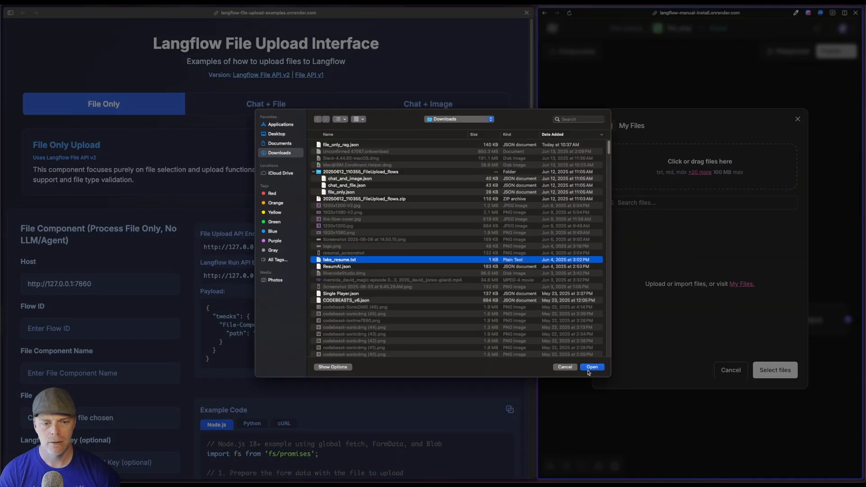
pyautogui.click(591, 366)
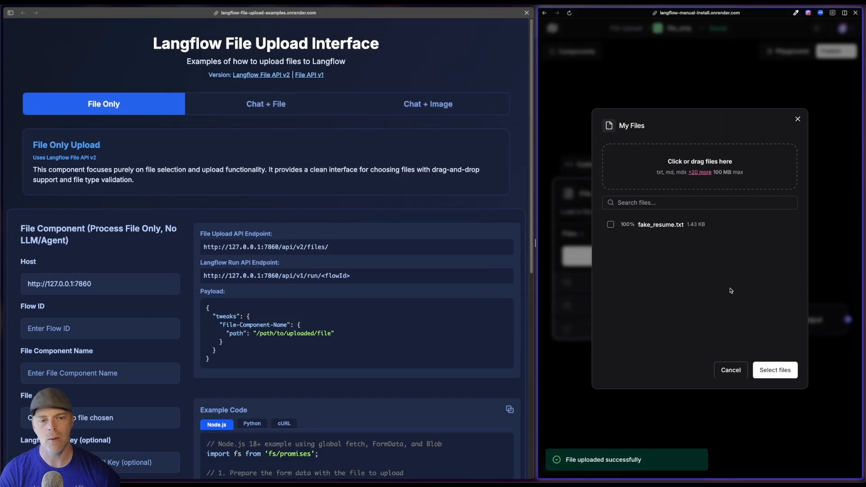
pyautogui.click(610, 224)
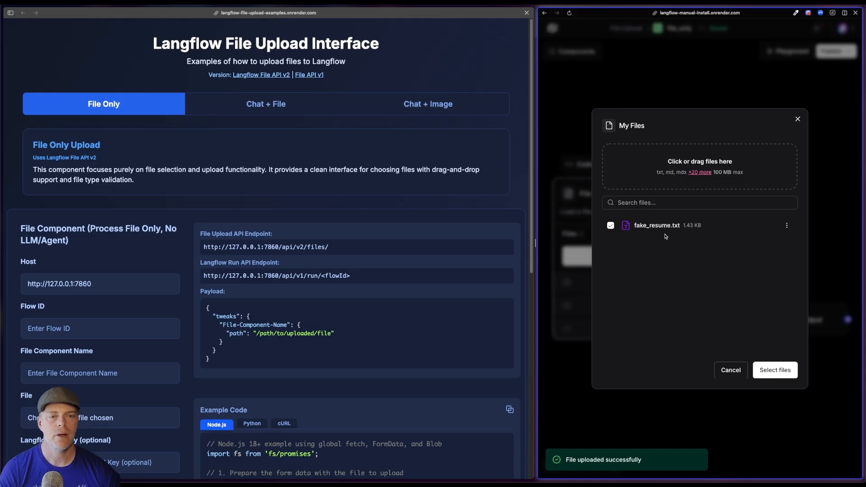
pyautogui.moveTo(688, 268)
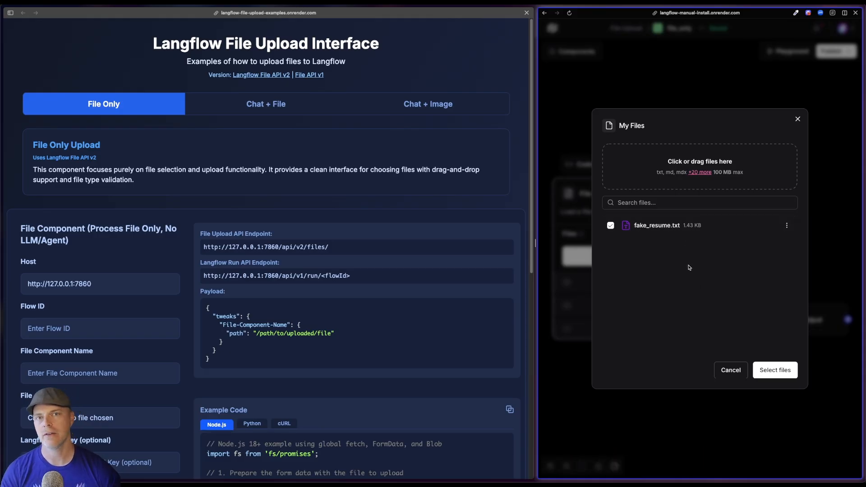
pyautogui.moveTo(821, 389)
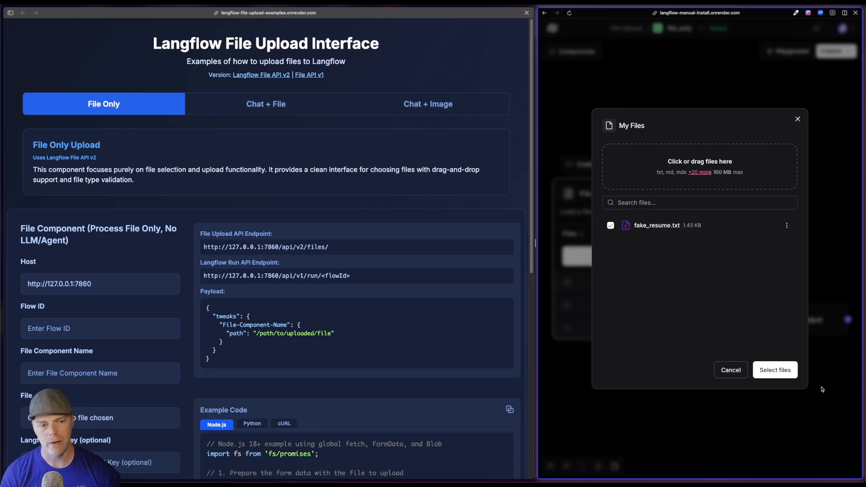
pyautogui.click(774, 369)
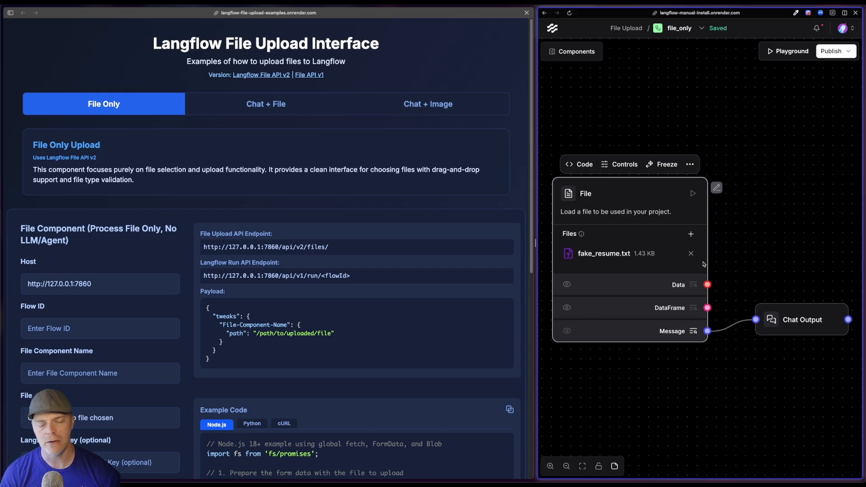
pyautogui.moveTo(784, 295)
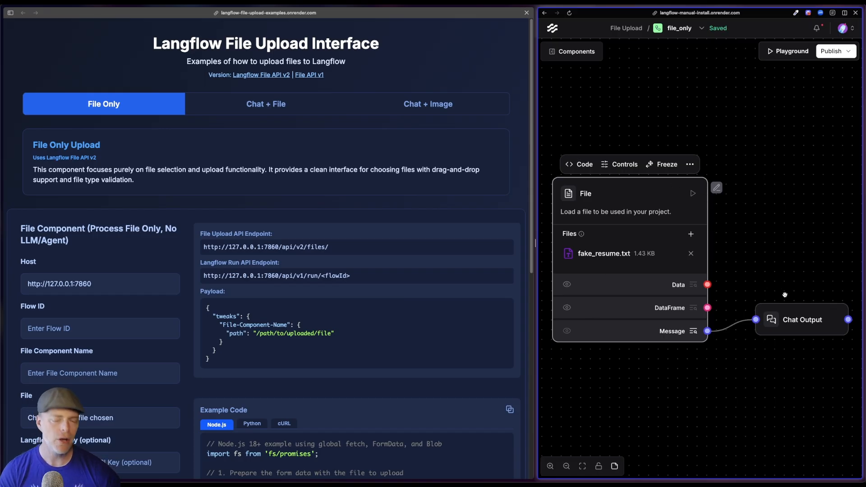
pyautogui.moveTo(553, 340)
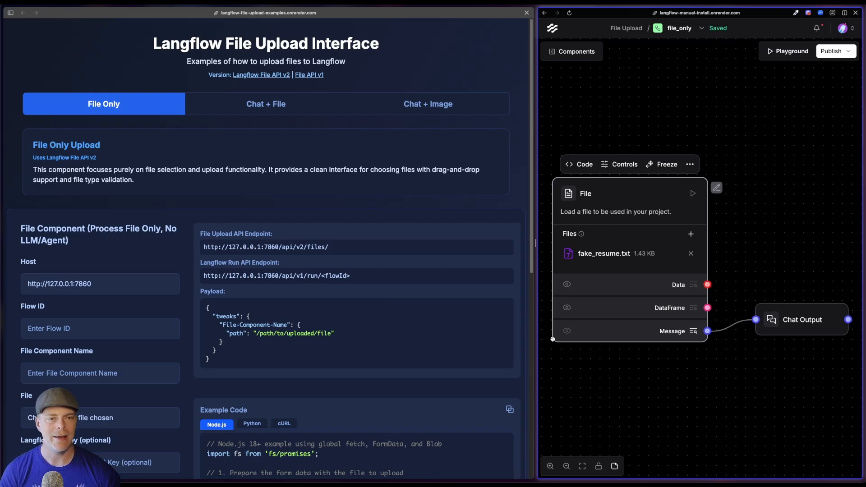
pyautogui.moveTo(601, 271)
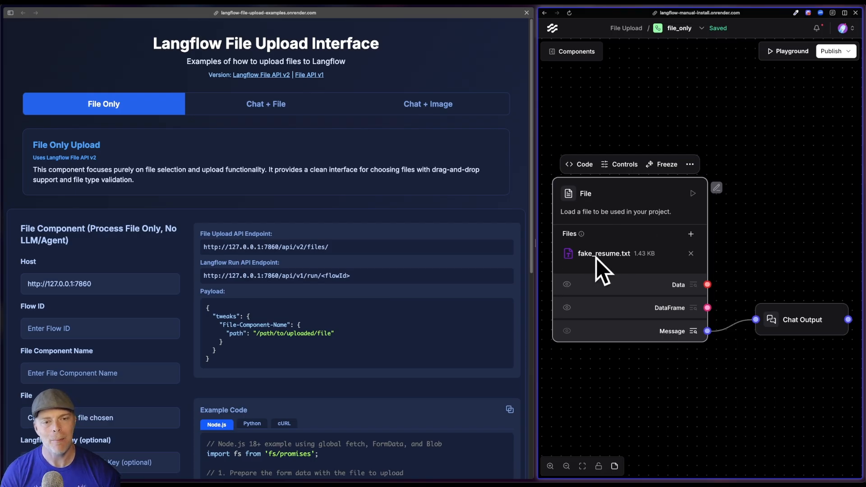
pyautogui.moveTo(605, 270)
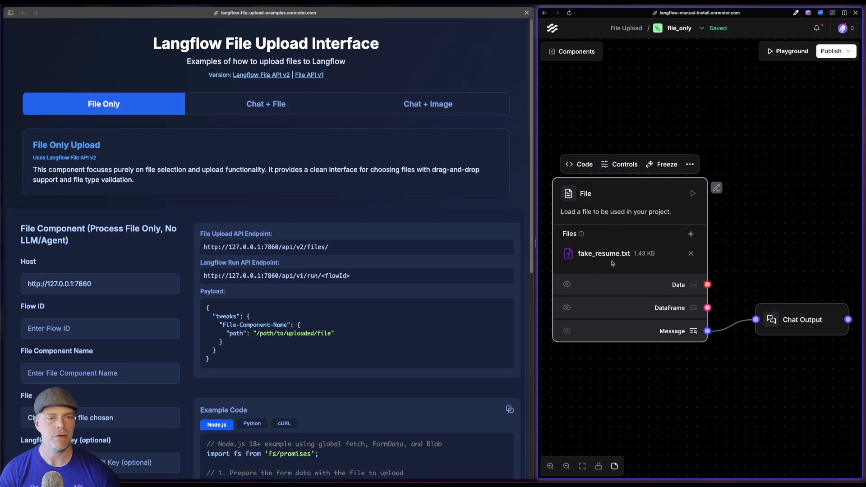
pyautogui.moveTo(635, 212)
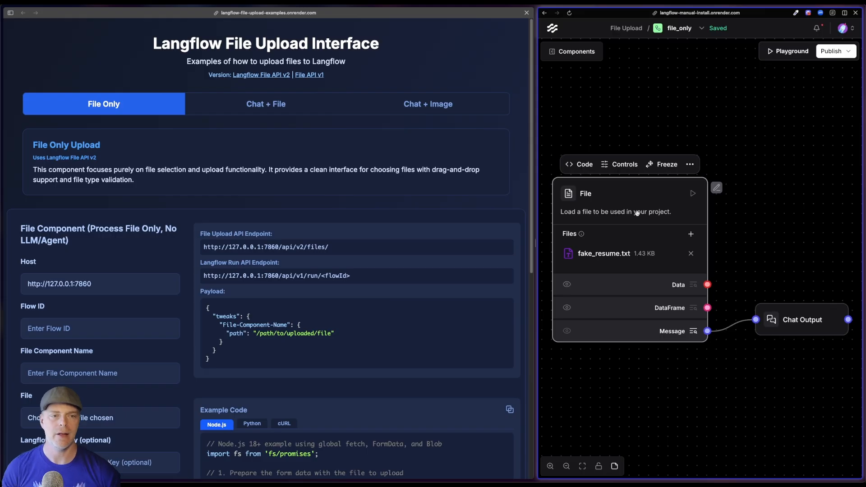
# - Detach fake_resume.txt from the File component and delete it from My Files
pyautogui.click(690, 253)
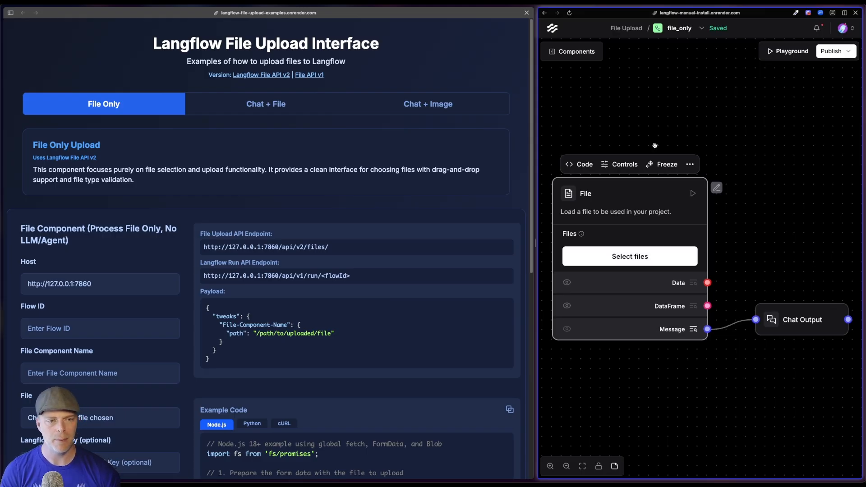
pyautogui.click(629, 256)
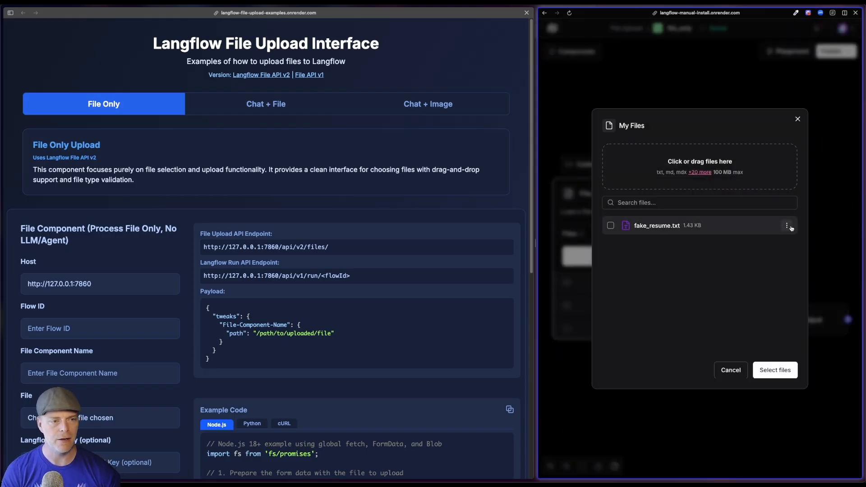
pyautogui.click(787, 226)
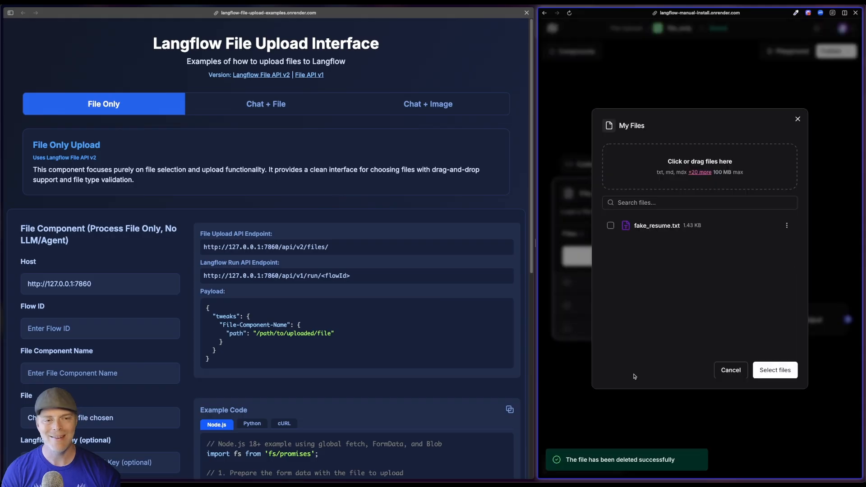
pyautogui.click(730, 370)
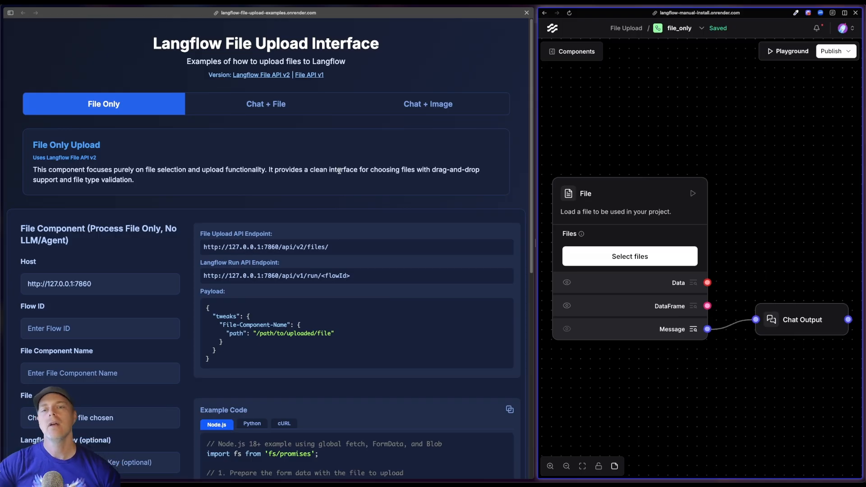
# - Set the form's Host to the onrender Langflow address and its Flow ID to file-only
pyautogui.scroll(-3)
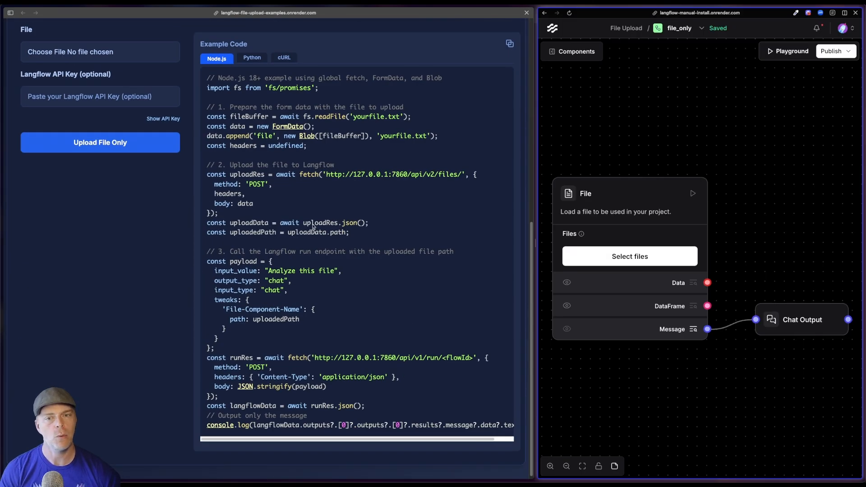
pyautogui.scroll(3)
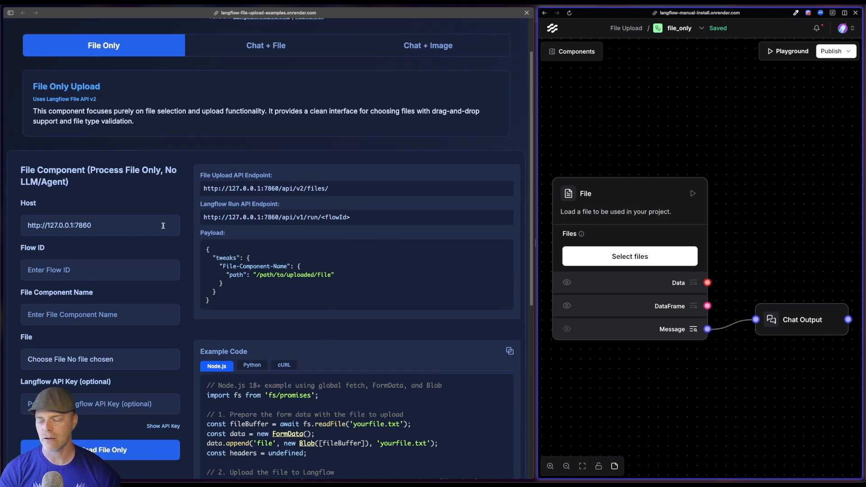
pyautogui.click(699, 12)
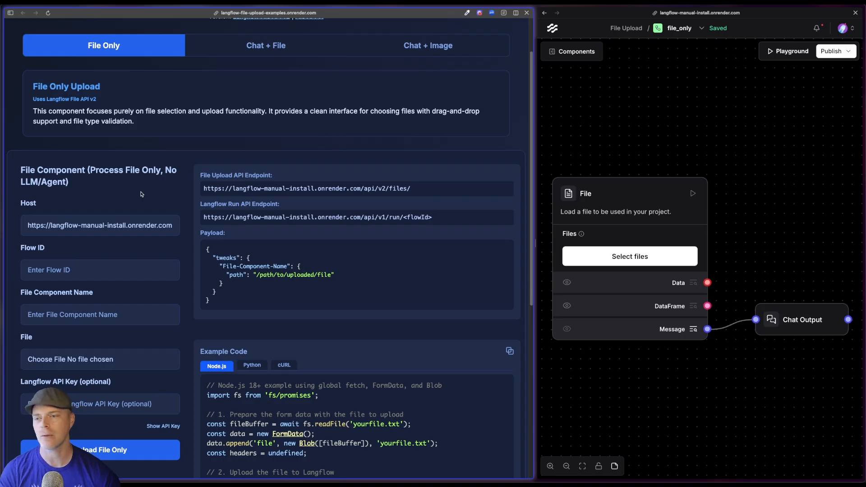
pyautogui.click(99, 270)
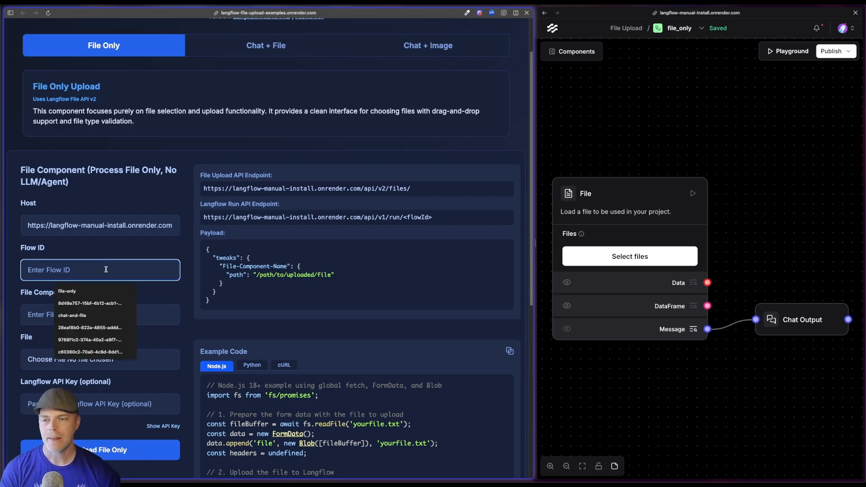
pyautogui.click(699, 28)
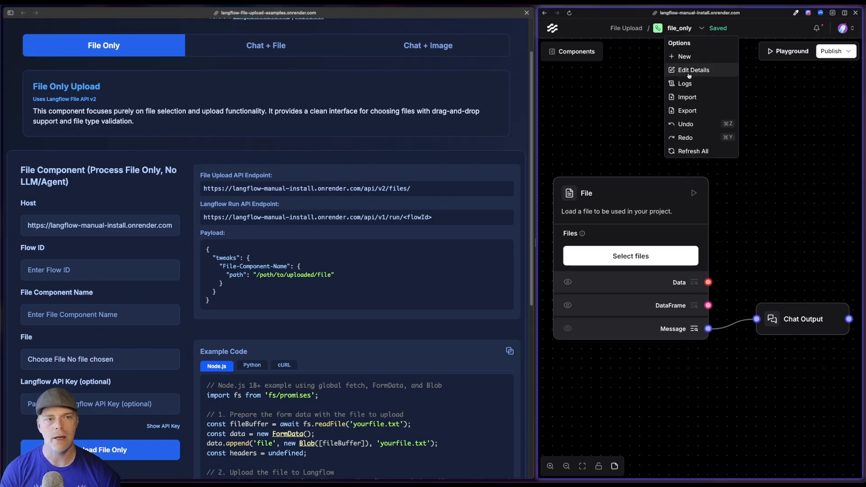
pyautogui.click(693, 69)
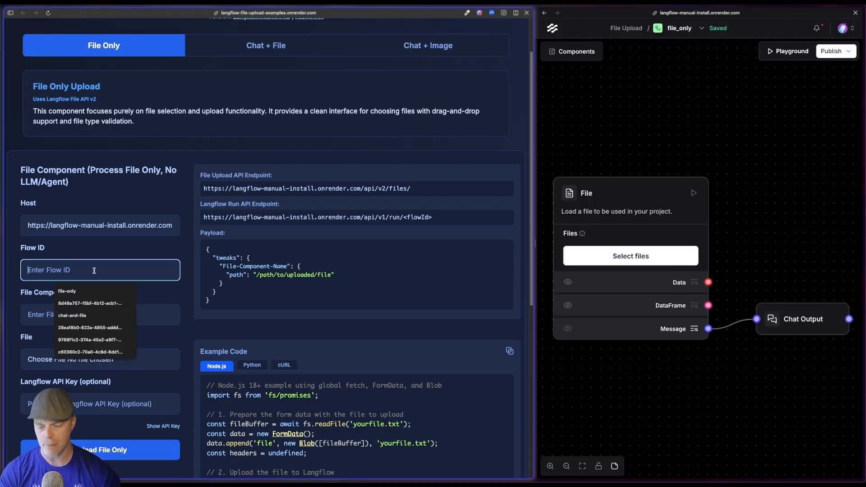
pyautogui.click(66, 291)
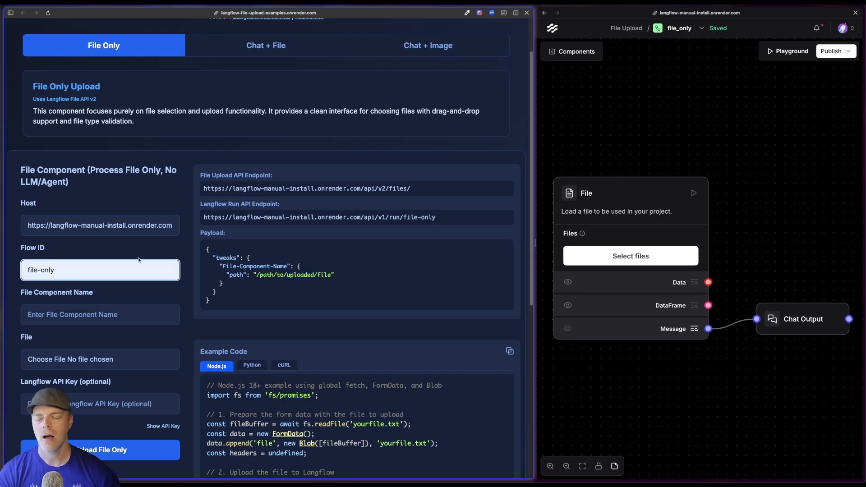
pyautogui.moveTo(140, 295)
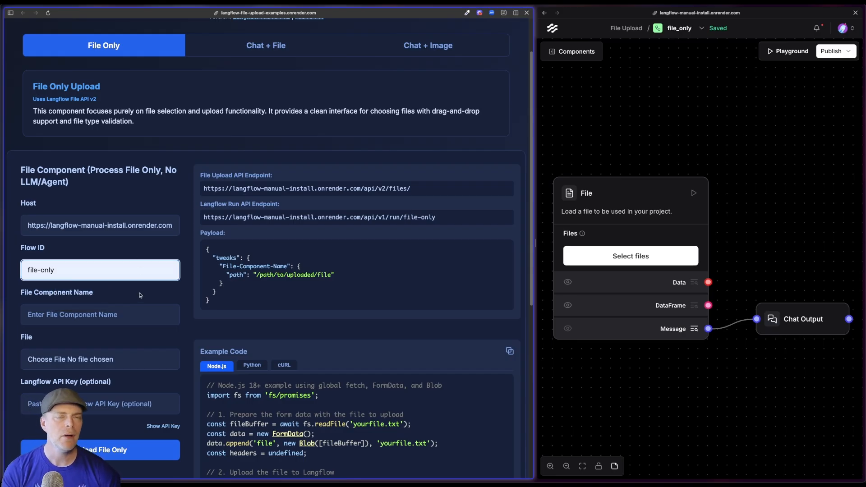
# - Look up the File component's name File-i0k50 on the canvas for the component-name field
pyautogui.click(99, 315)
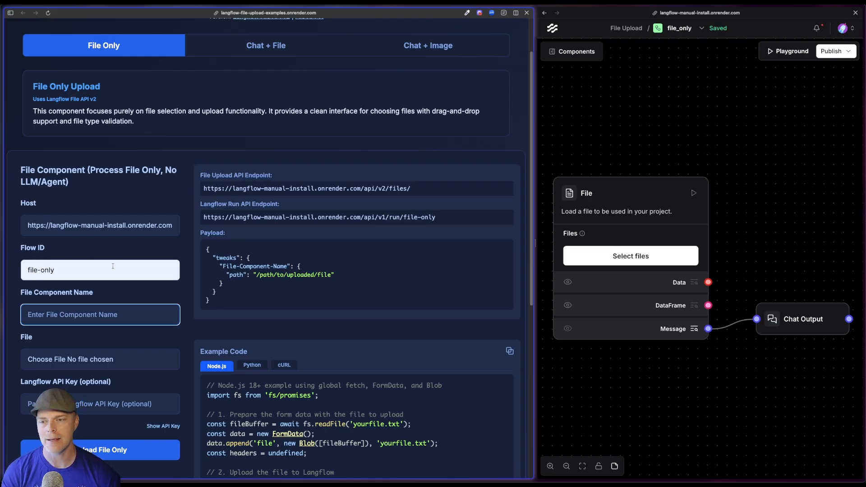
pyautogui.moveTo(64, 330)
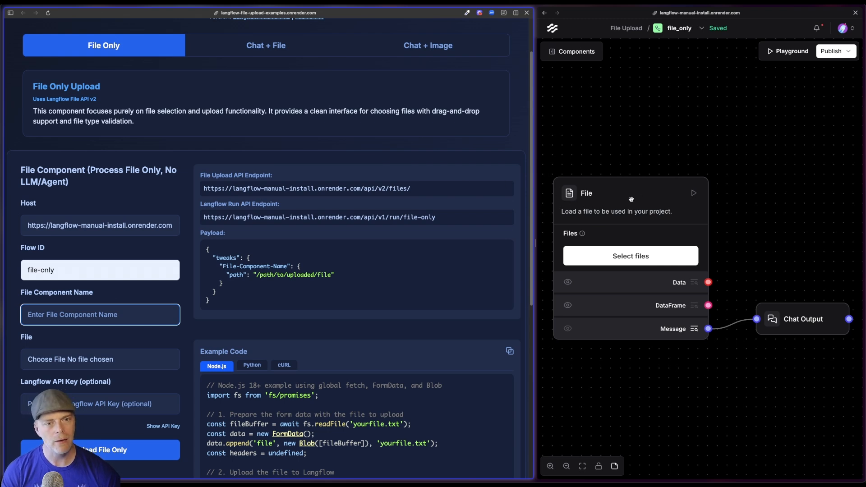
pyautogui.click(629, 194)
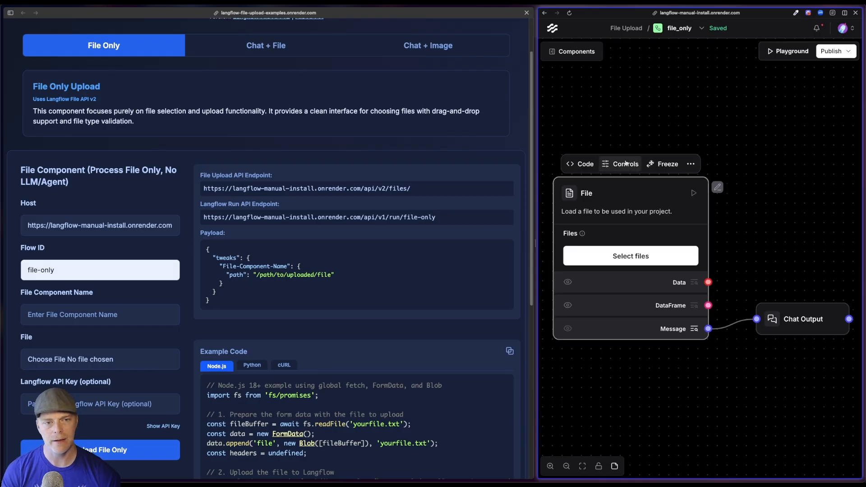
pyautogui.click(626, 163)
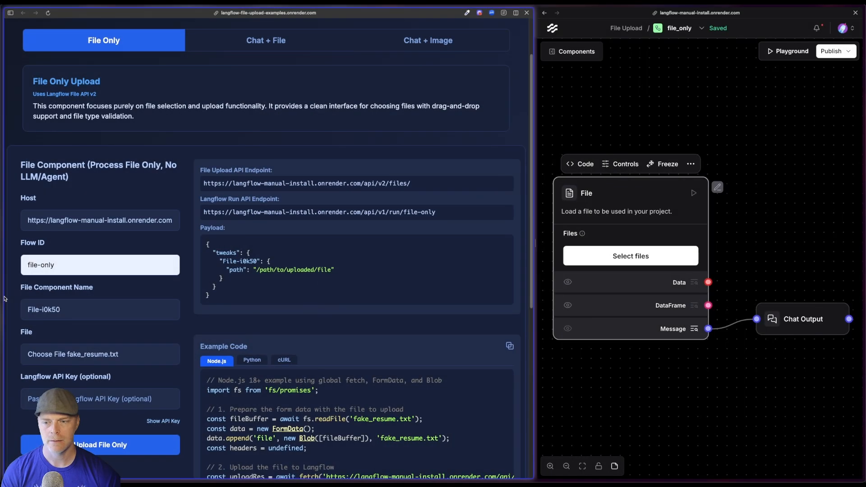
pyautogui.scroll(-3)
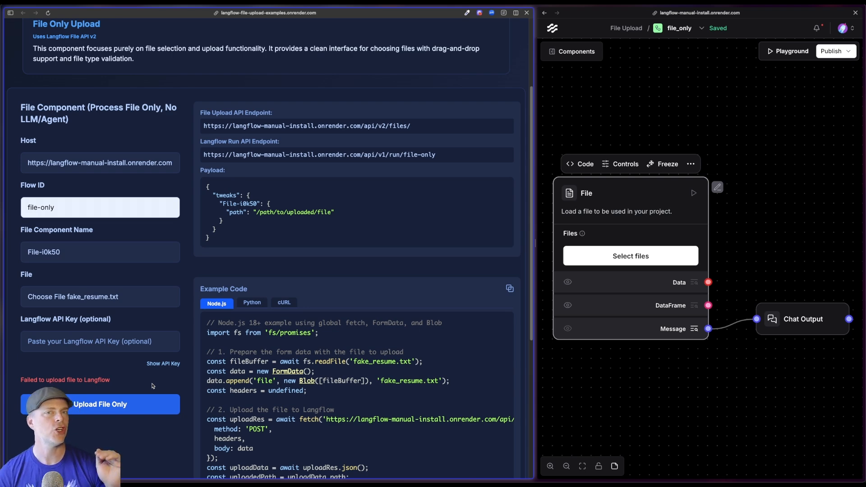
pyautogui.moveTo(240, 204)
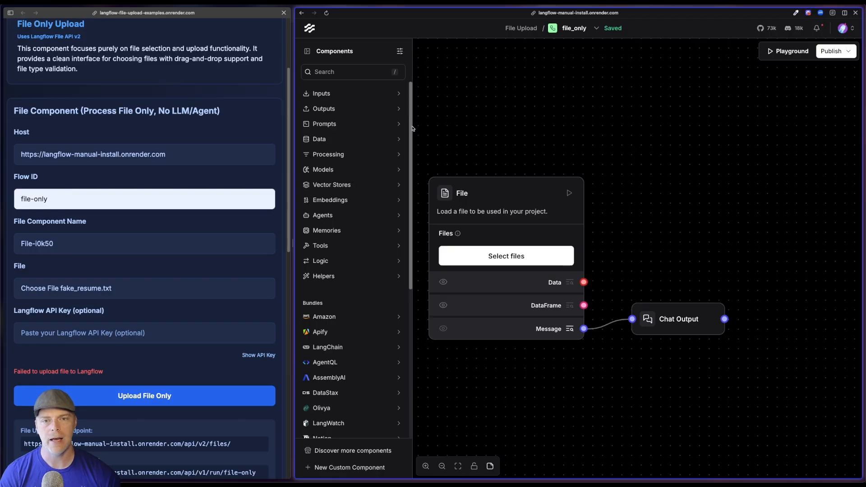
# - Create an API key in Langflow Settings and return to the file_only flow
pyautogui.click(842, 28)
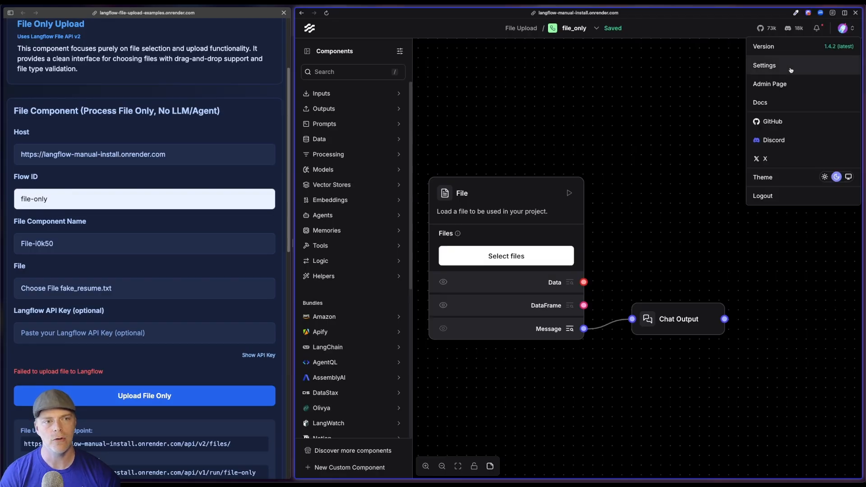
pyautogui.click(765, 65)
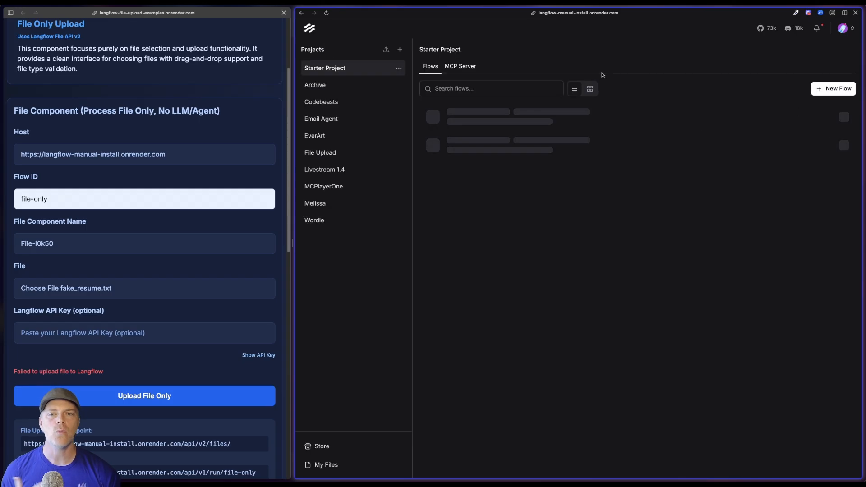
pyautogui.click(320, 152)
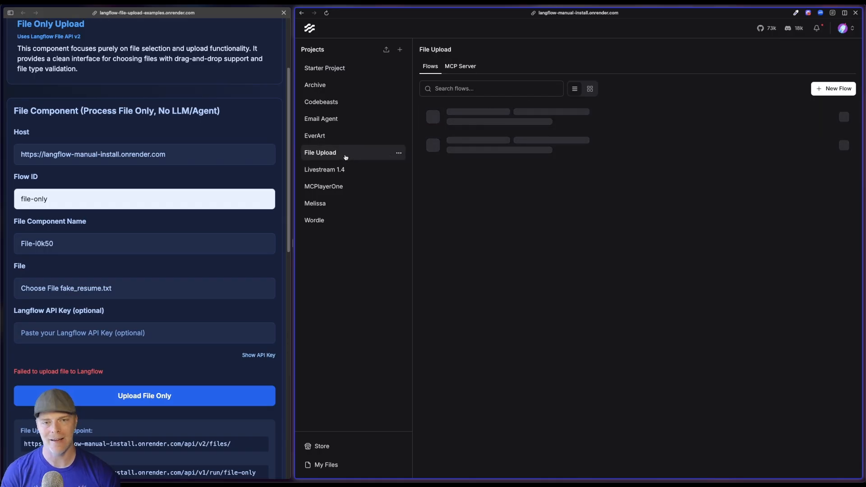
pyautogui.click(837, 88)
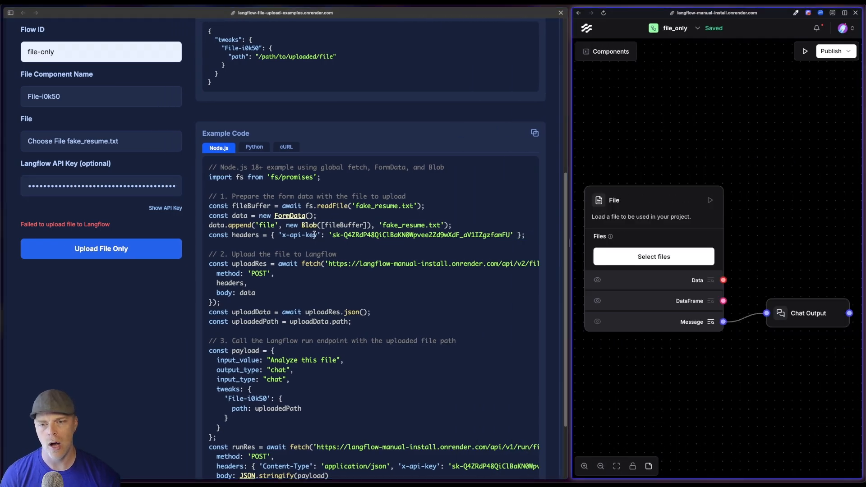
pyautogui.moveTo(525, 219)
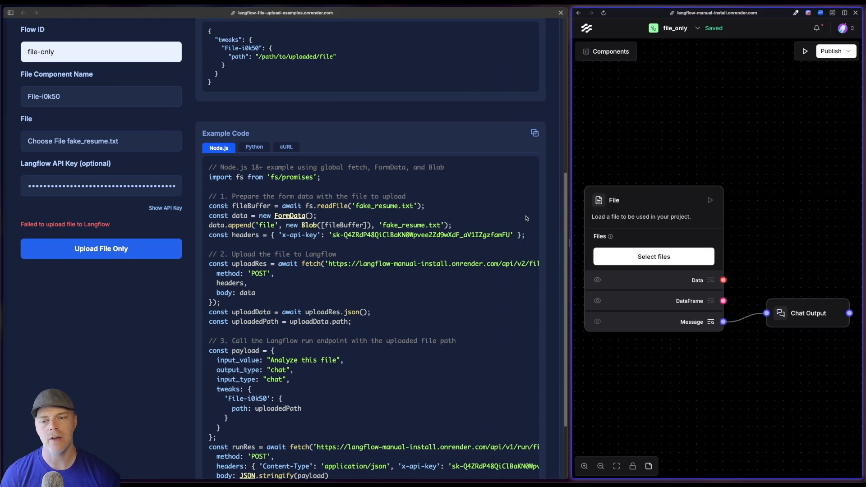
pyautogui.moveTo(351, 326)
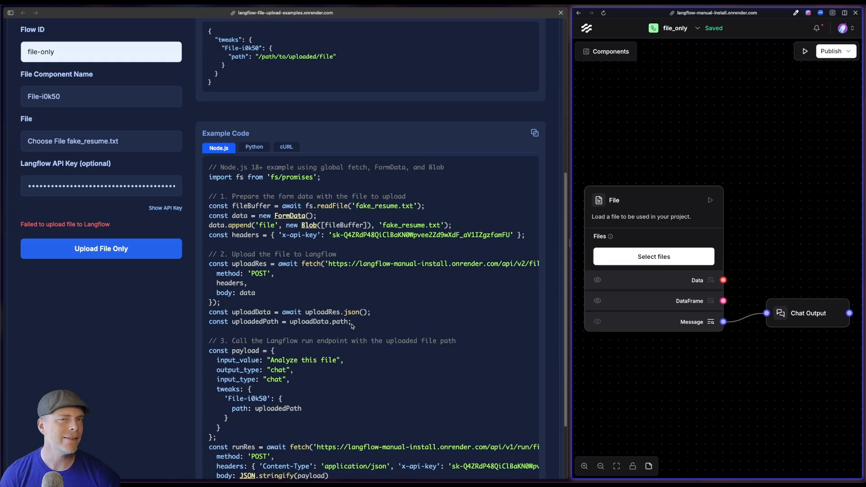
pyautogui.moveTo(269, 226)
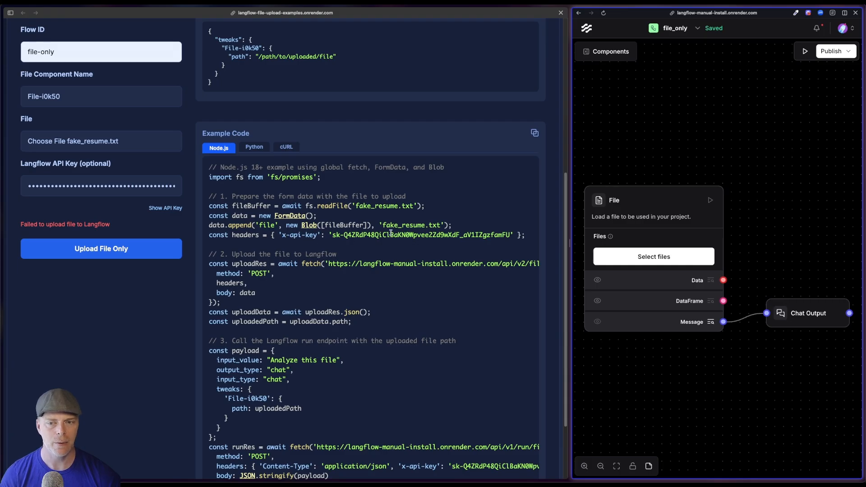
# - Upload fake_resume.txt and get its id, name, size and server path in the response
pyautogui.click(101, 248)
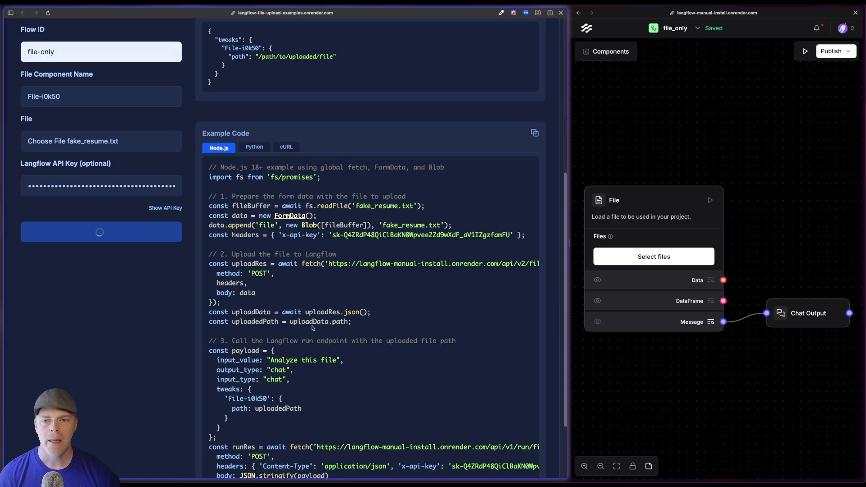
pyautogui.scroll(3)
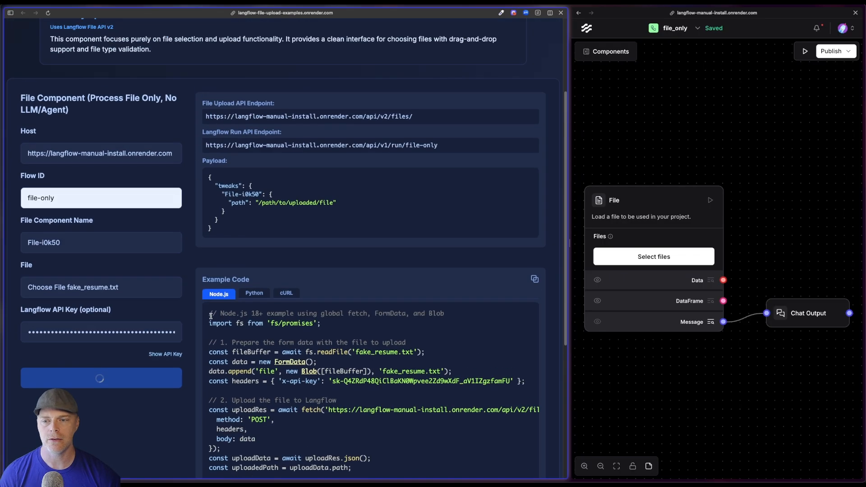
pyautogui.click(101, 378)
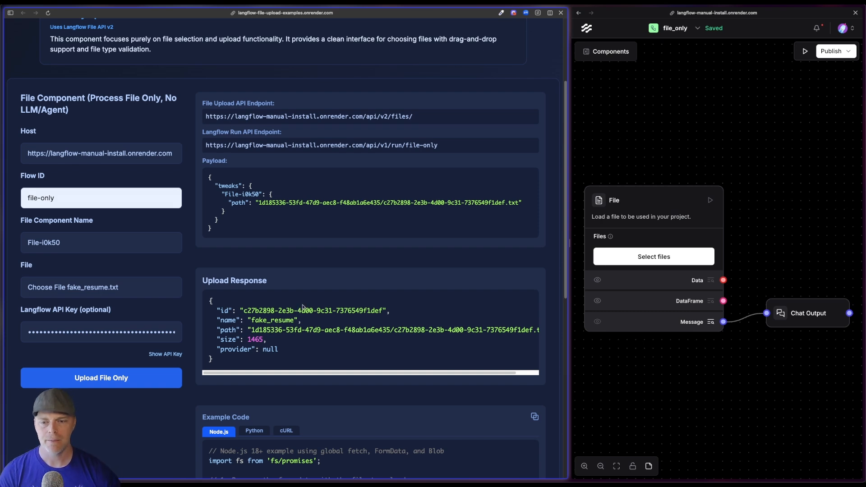
pyautogui.moveTo(412, 148)
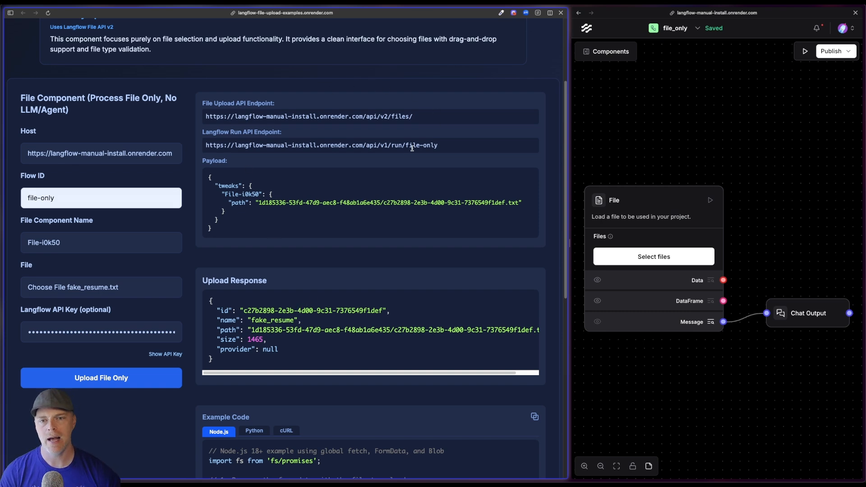
pyautogui.moveTo(295, 288)
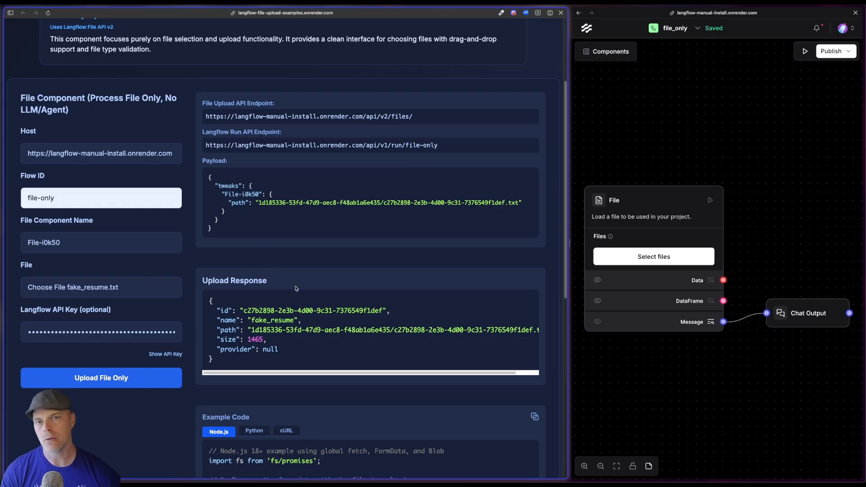
pyautogui.doubleClick(228, 329)
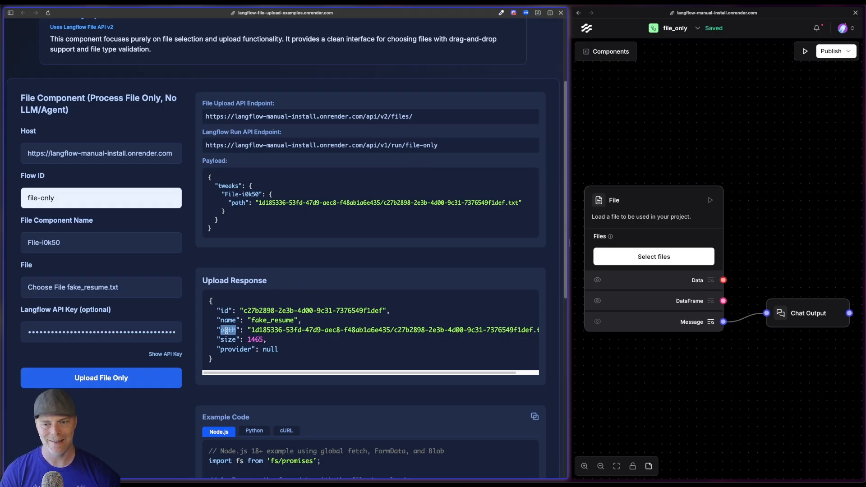
pyautogui.scroll(-3)
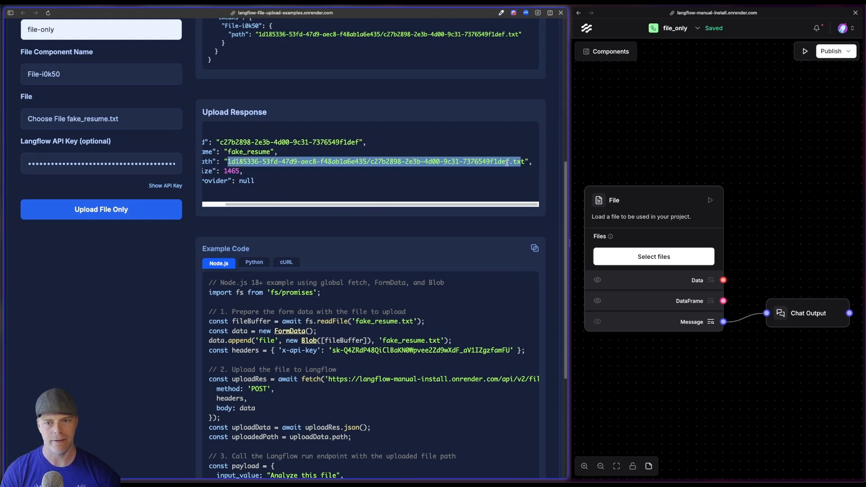
pyautogui.hscroll(-3)
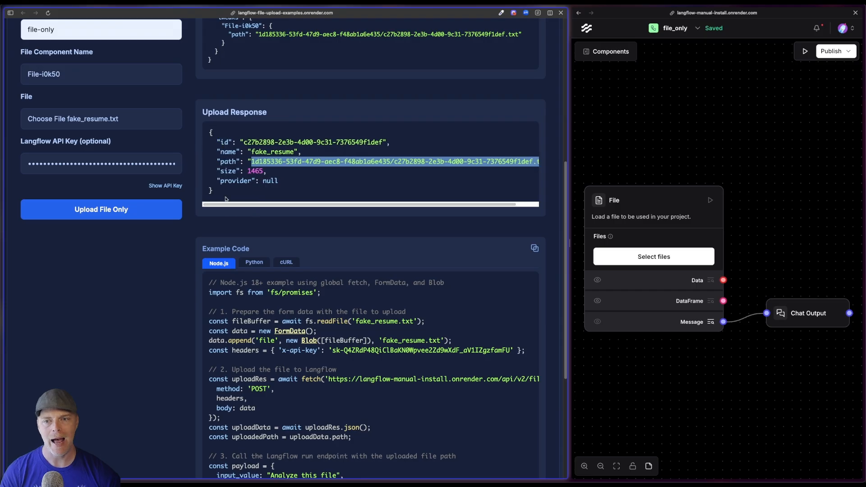
pyautogui.moveTo(254, 191)
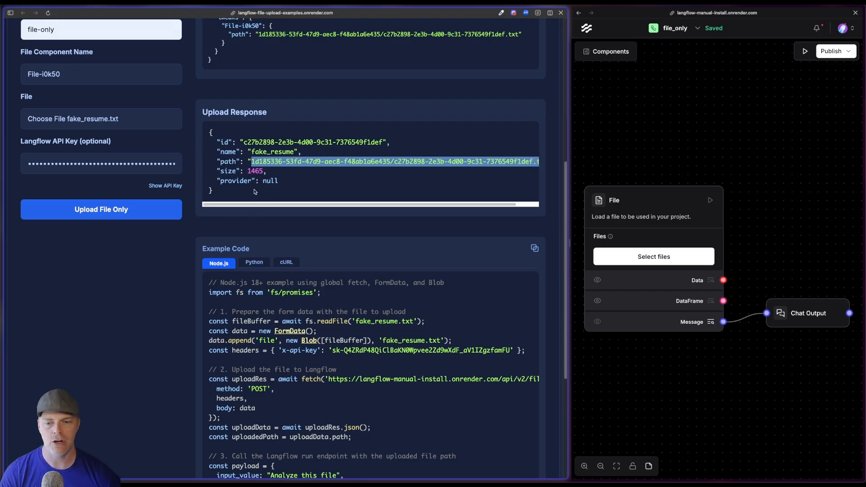
pyautogui.scroll(-3)
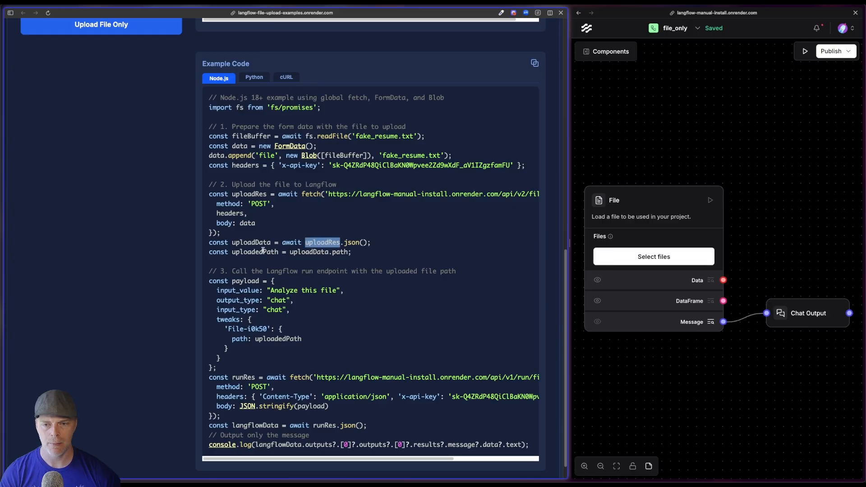
pyautogui.scroll(3)
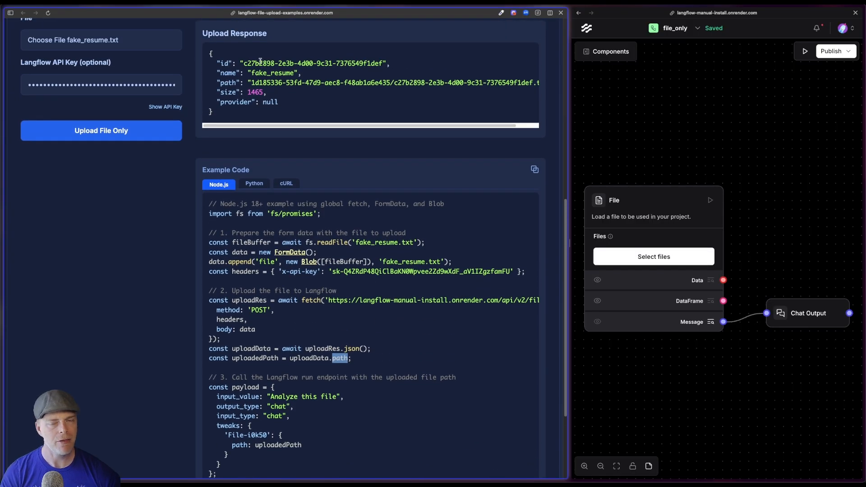
pyautogui.scroll(-3)
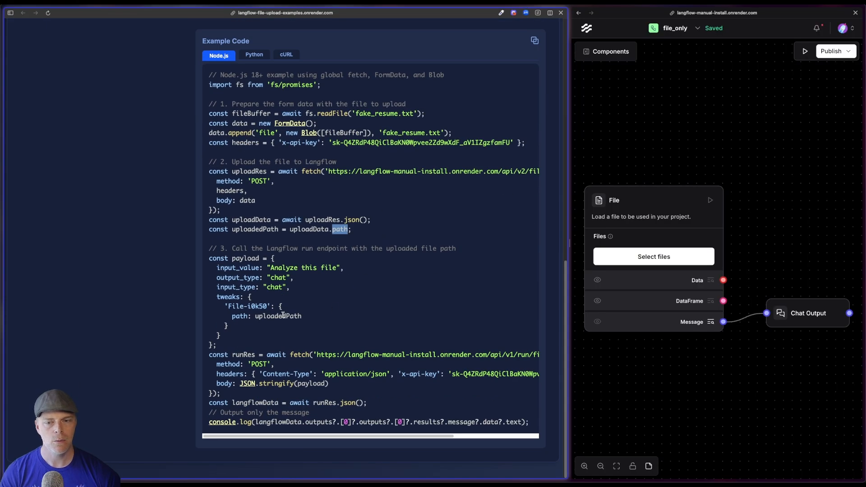
pyautogui.doubleClick(278, 316)
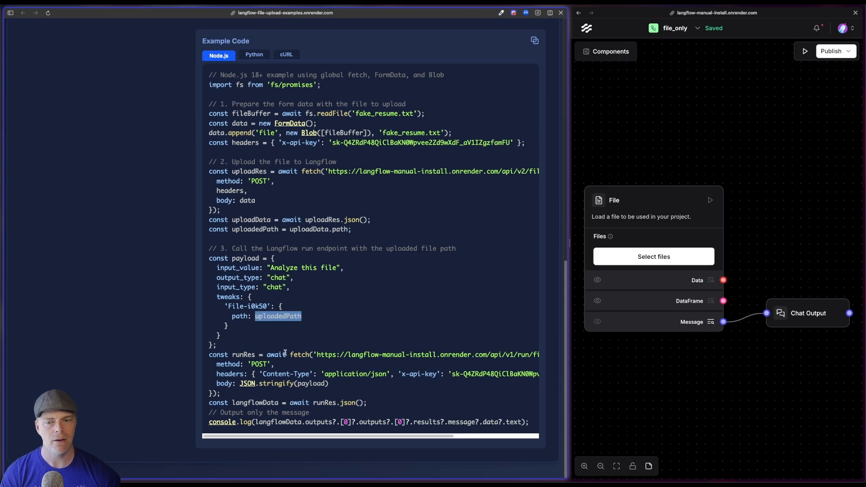
pyautogui.moveTo(653, 256)
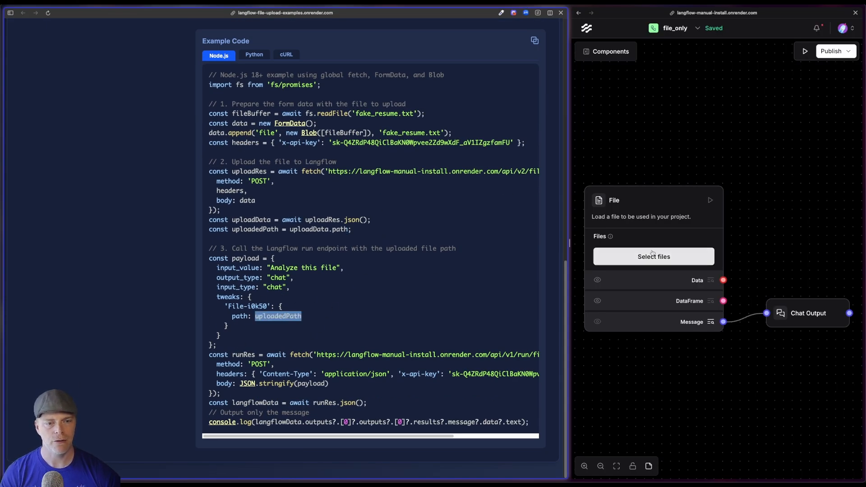
pyautogui.click(653, 256)
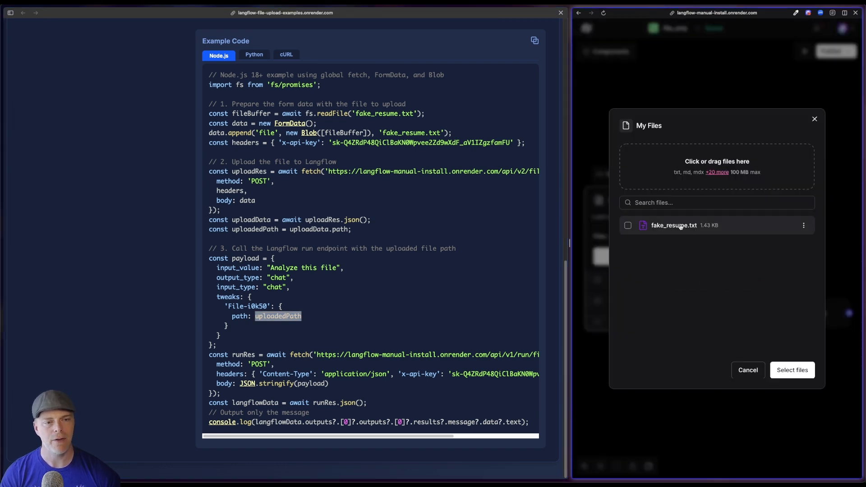
pyautogui.moveTo(191, 327)
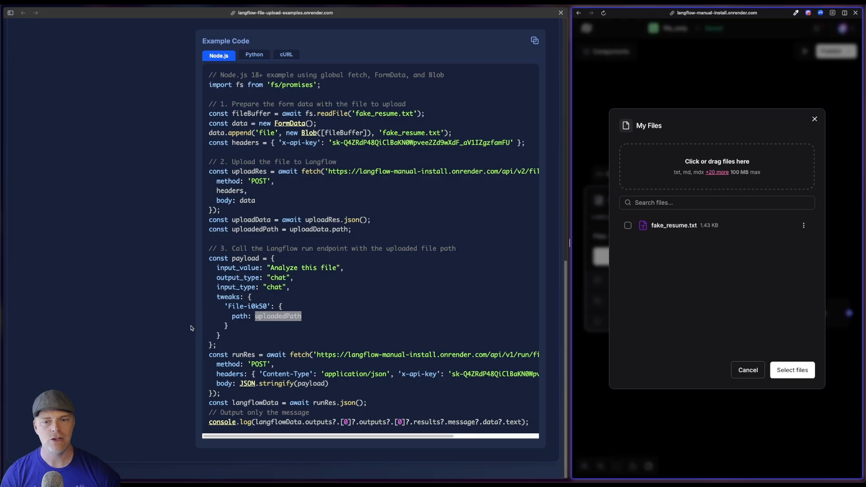
pyautogui.click(747, 369)
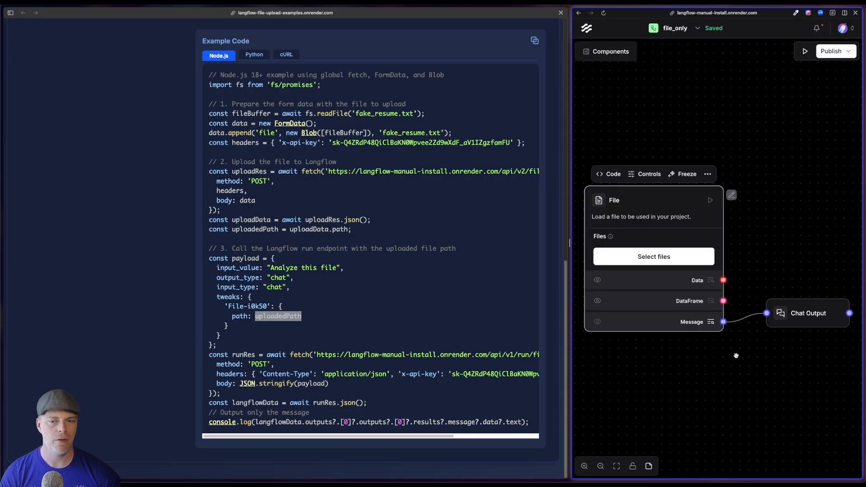
pyautogui.scroll(3)
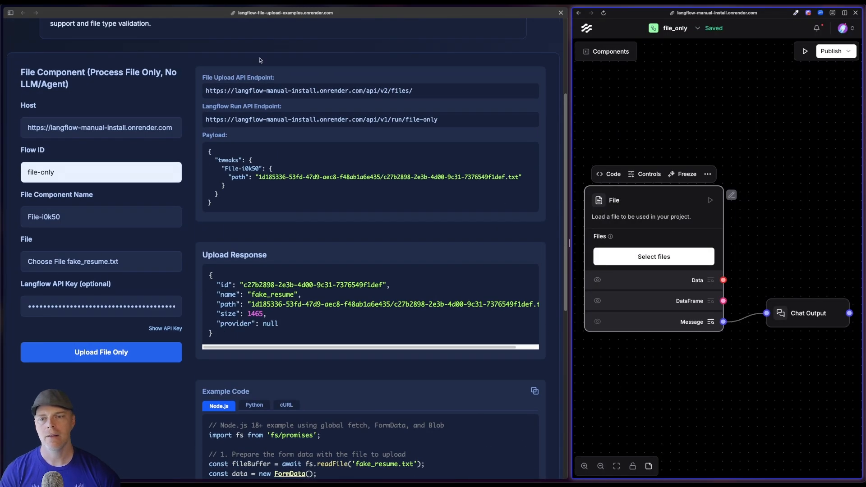
pyautogui.moveTo(477, 277)
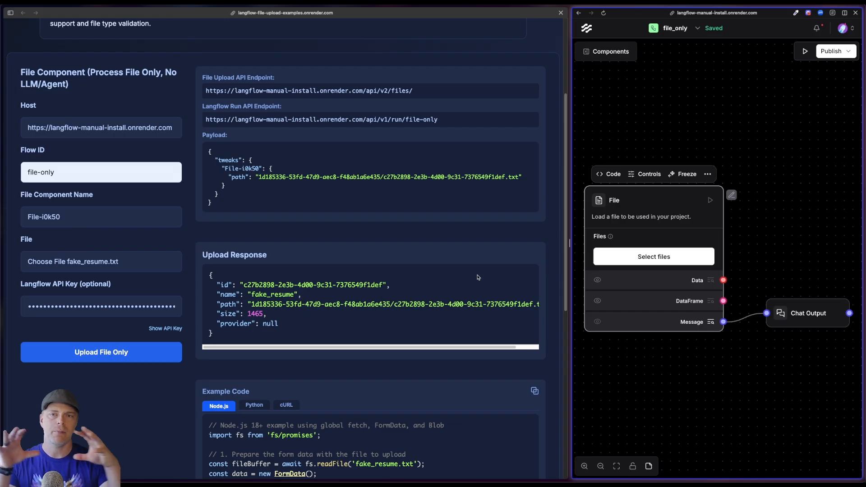
pyautogui.scroll(-3)
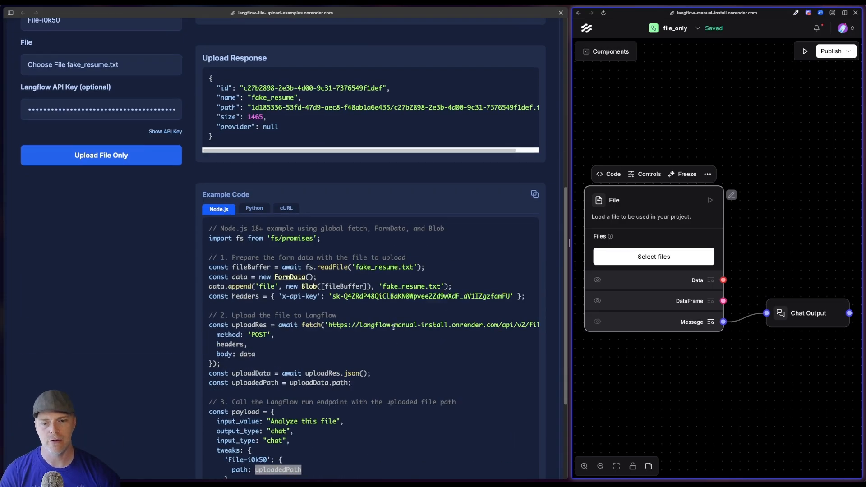
pyautogui.scroll(3)
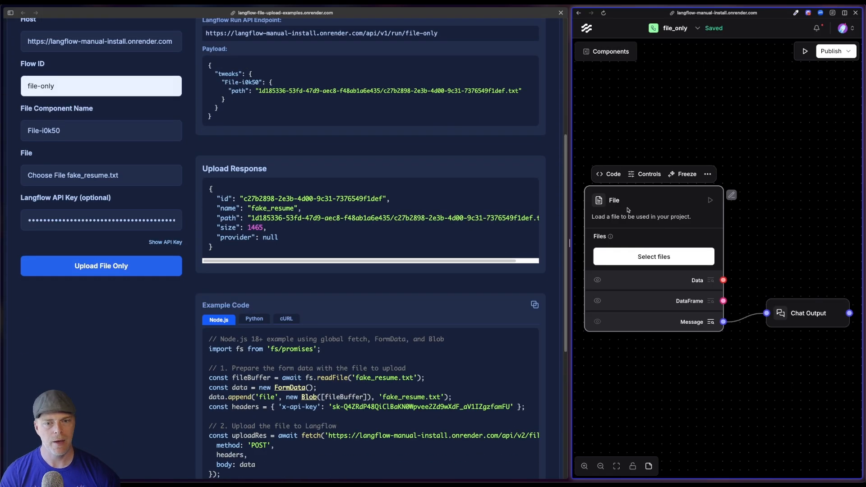
pyautogui.click(804, 51)
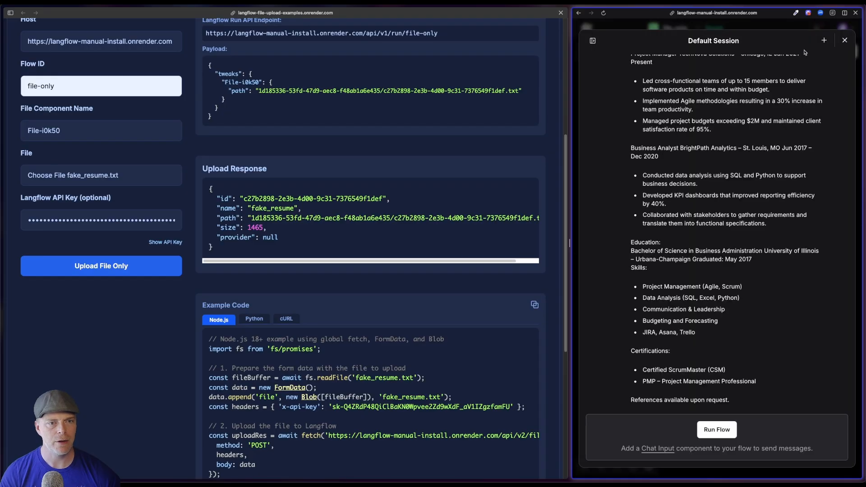
pyautogui.scroll(3)
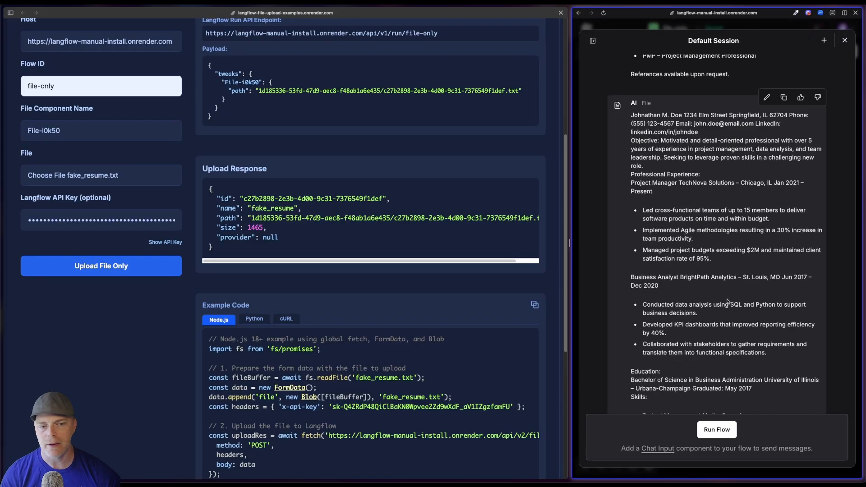
pyautogui.click(843, 40)
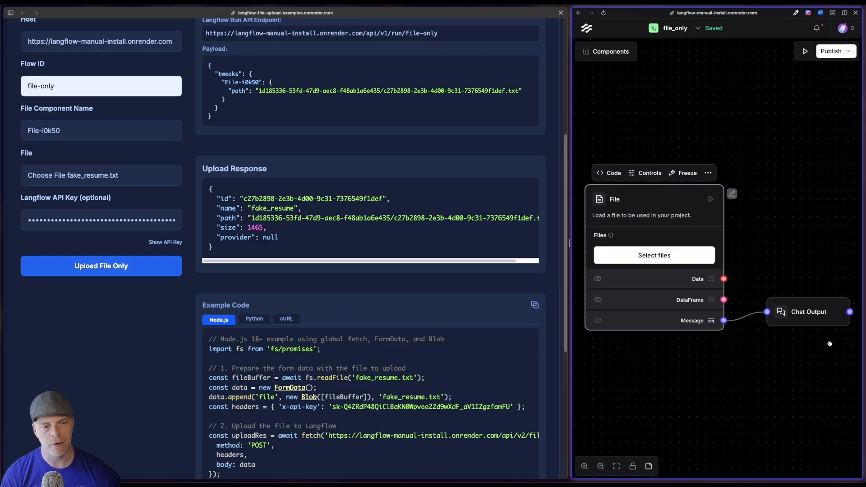
pyautogui.moveTo(788, 356)
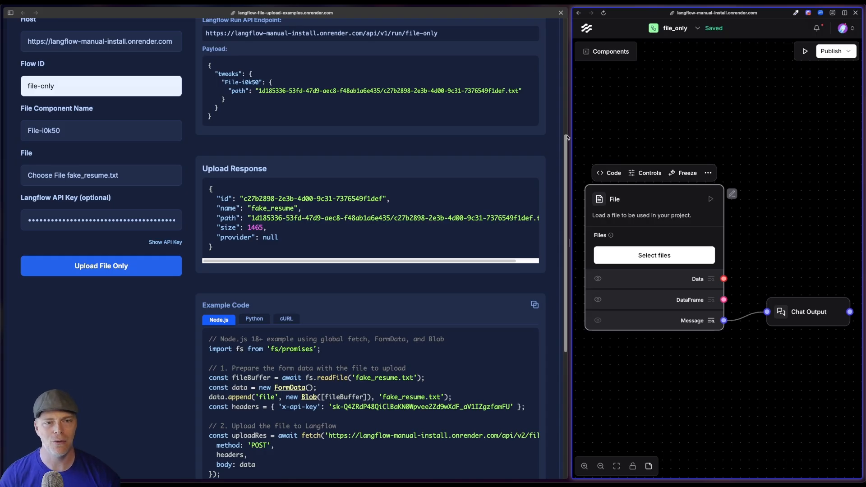
pyautogui.click(605, 51)
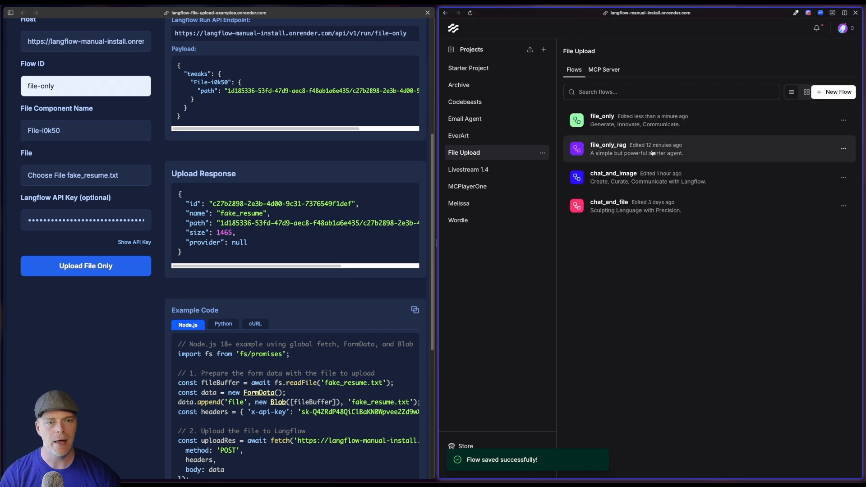
# - Open the file_only_rag flow chaining File, Split Text, Astra DB and Chat Output
pyautogui.click(607, 148)
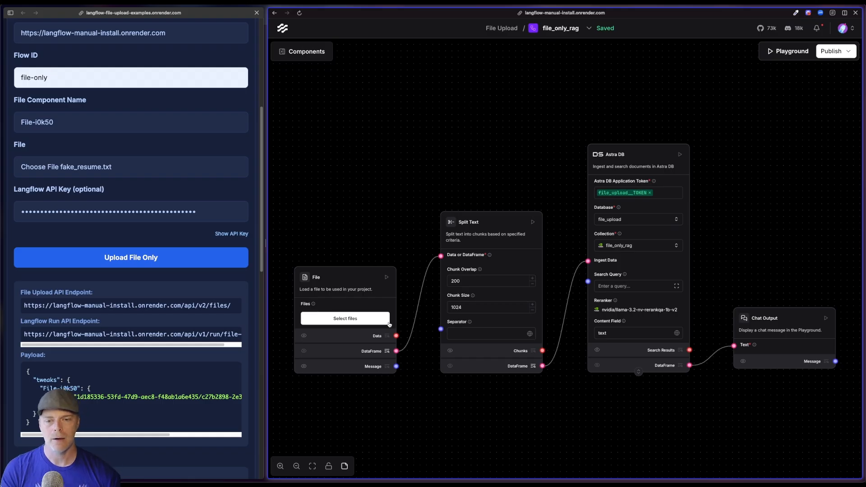
pyautogui.moveTo(272, 390)
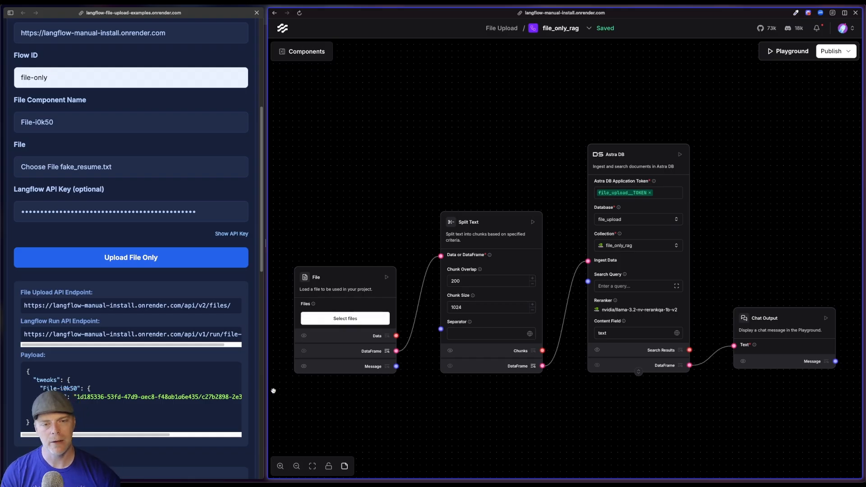
pyautogui.moveTo(500, 383)
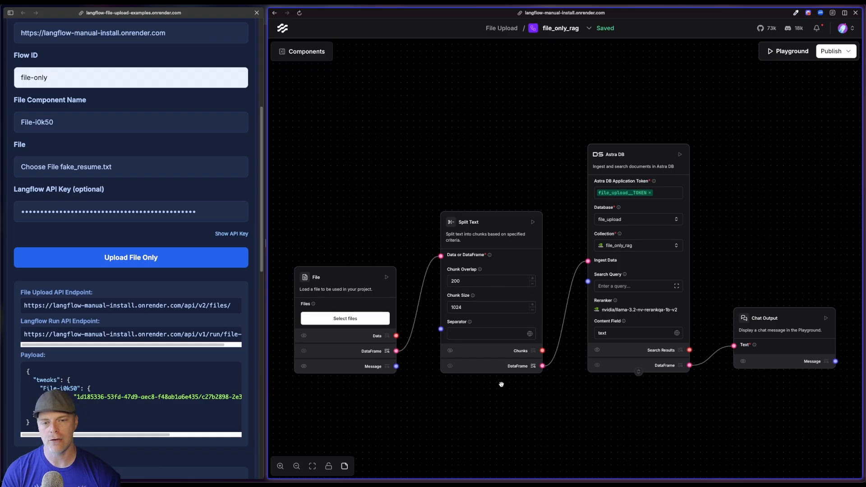
pyautogui.moveTo(520, 410)
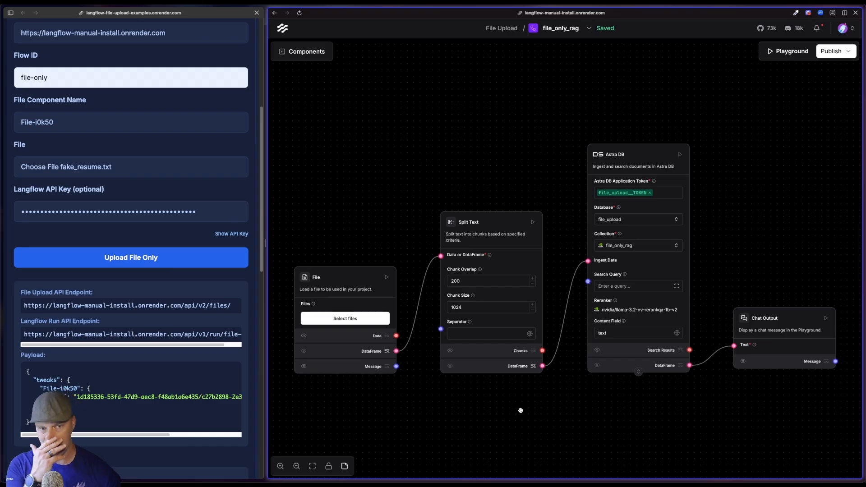
pyautogui.moveTo(585, 127)
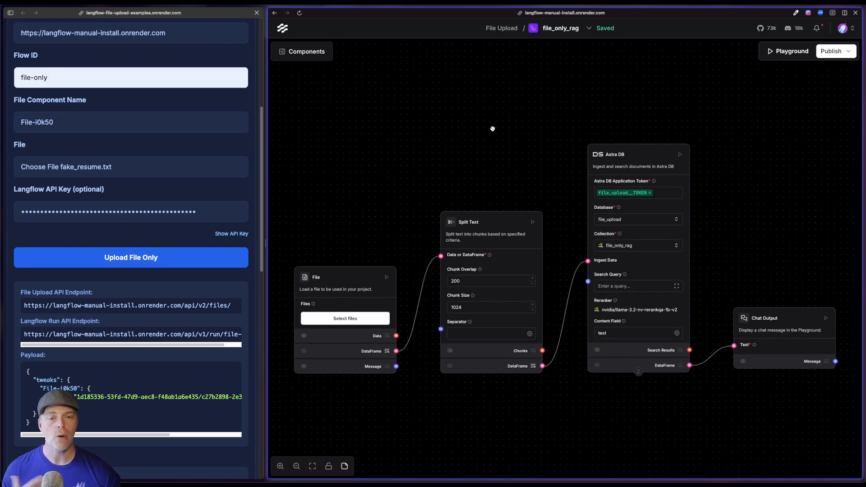
# - Show the file_upload database's file_only_rag collection in Astra DB Data Explorer, holding 0 records
pyautogui.click(32, 13)
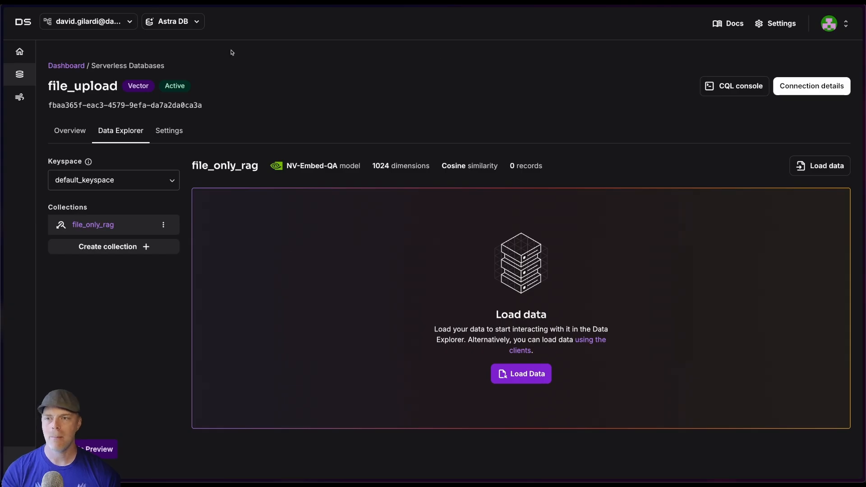
pyautogui.moveTo(222, 156)
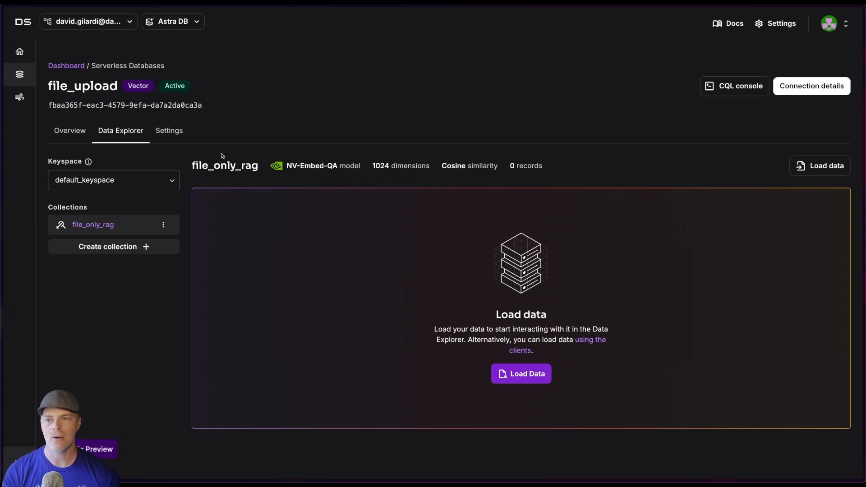
pyautogui.moveTo(113, 227)
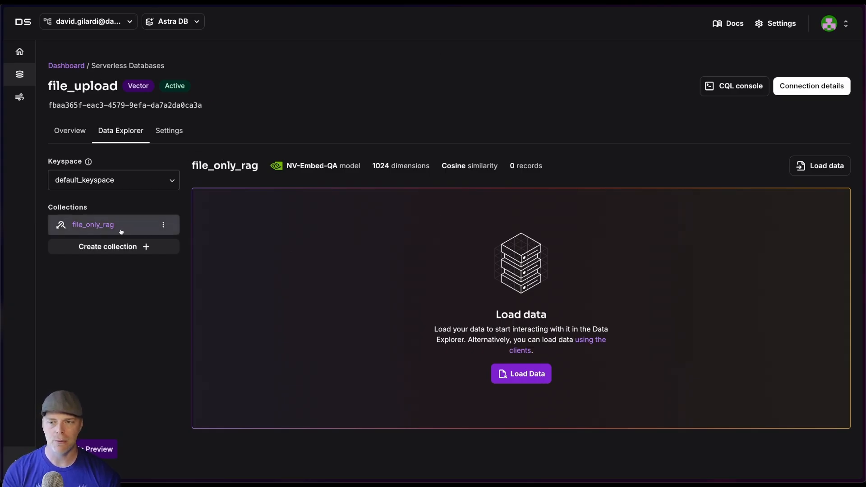
pyautogui.moveTo(266, 304)
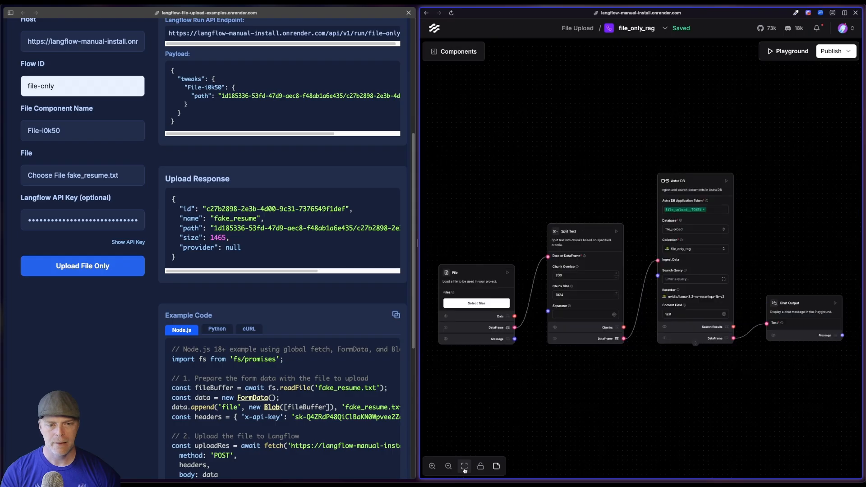
pyautogui.scroll(3)
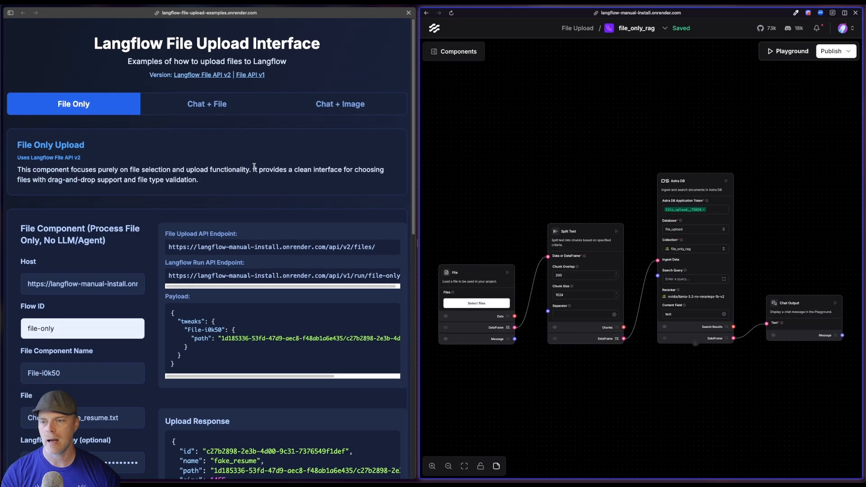
pyautogui.scroll(-3)
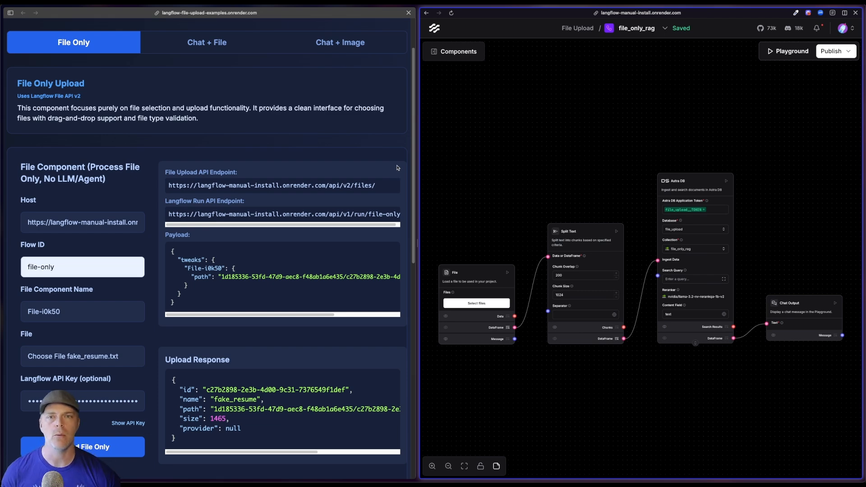
pyautogui.moveTo(560, 175)
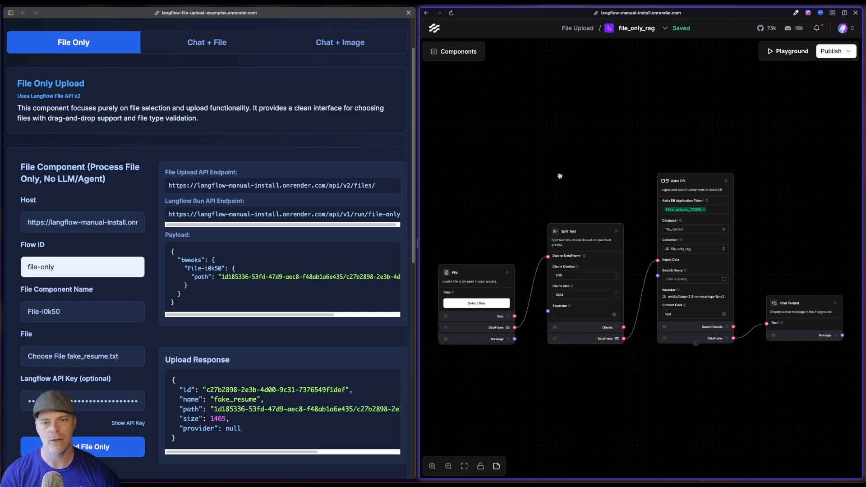
pyautogui.moveTo(618, 143)
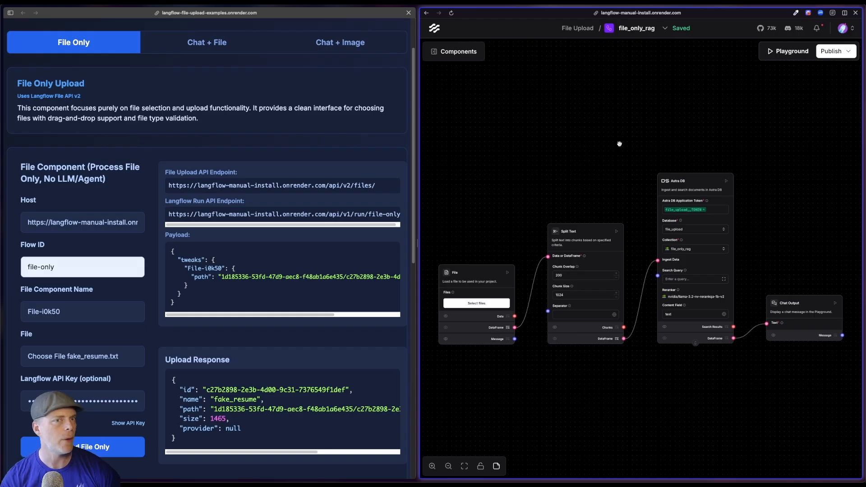
pyautogui.moveTo(419, 175)
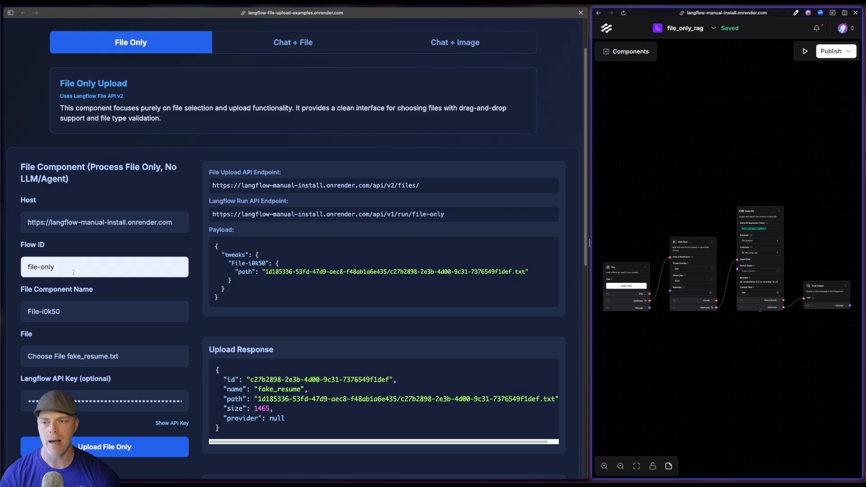
# - Change the form's Flow ID to file-only-rag and verify it against the flow's Endpoint Name
pyautogui.write('-rag')
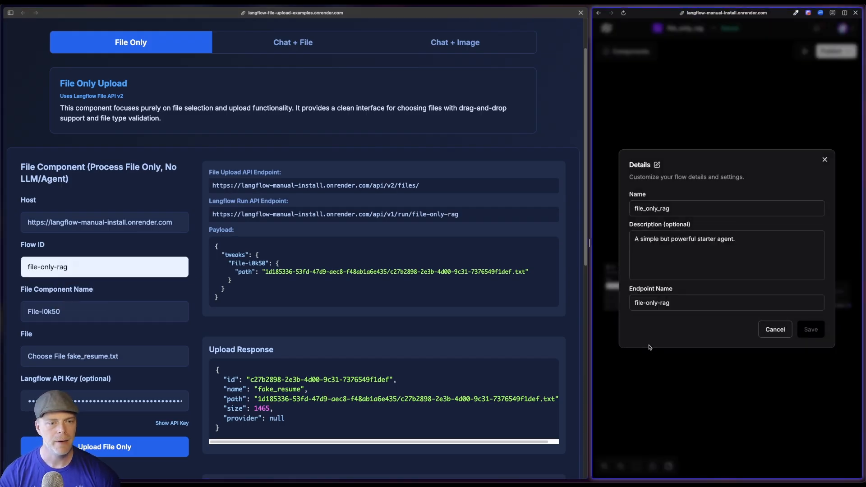
pyautogui.click(726, 303)
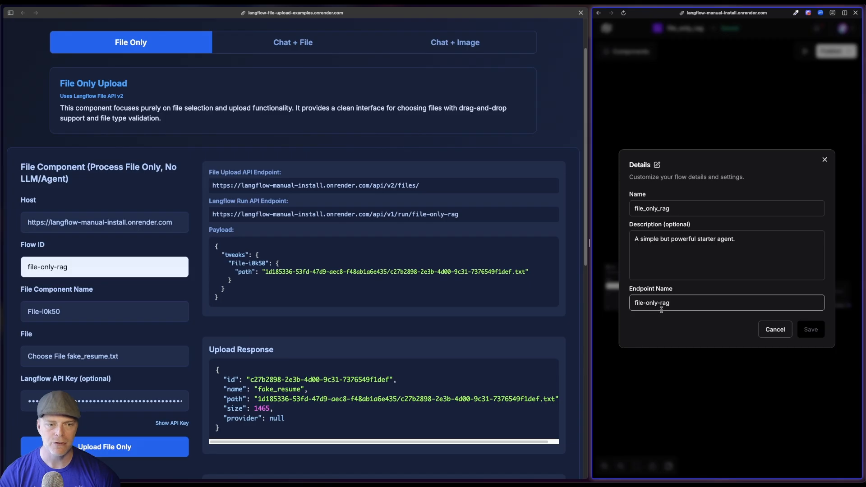
pyautogui.click(809, 329)
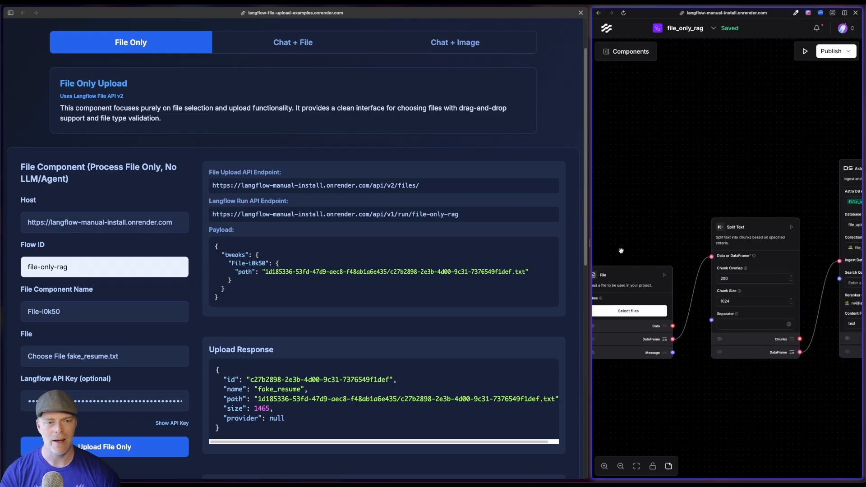
# - Copy the File component ID File-FoxH2 into the form and choose the Alice in Wonderland PDF
pyautogui.click(628, 275)
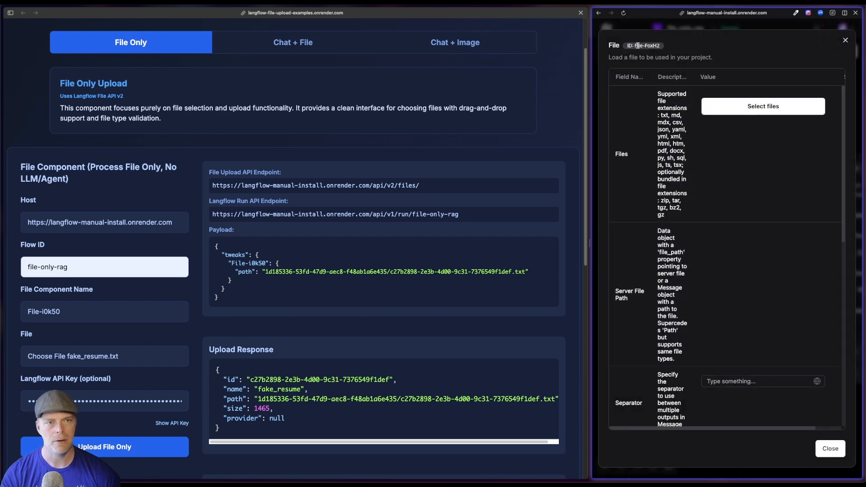
pyautogui.doubleClick(647, 45)
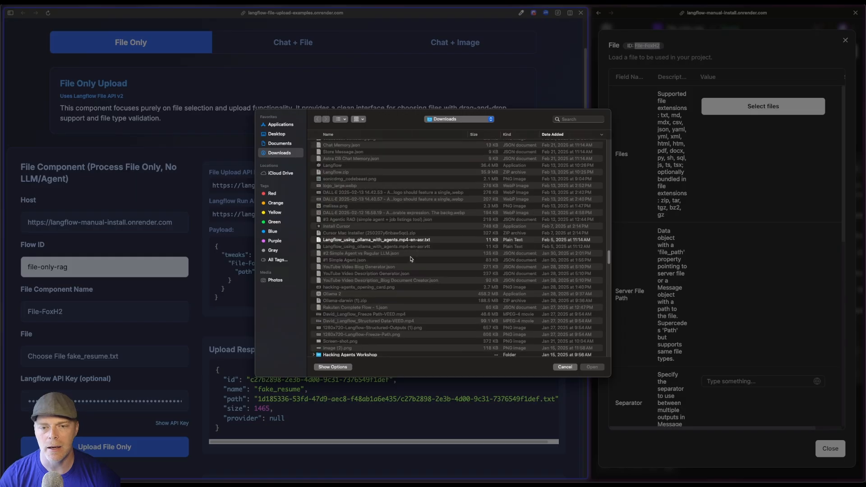
pyautogui.scroll(-3)
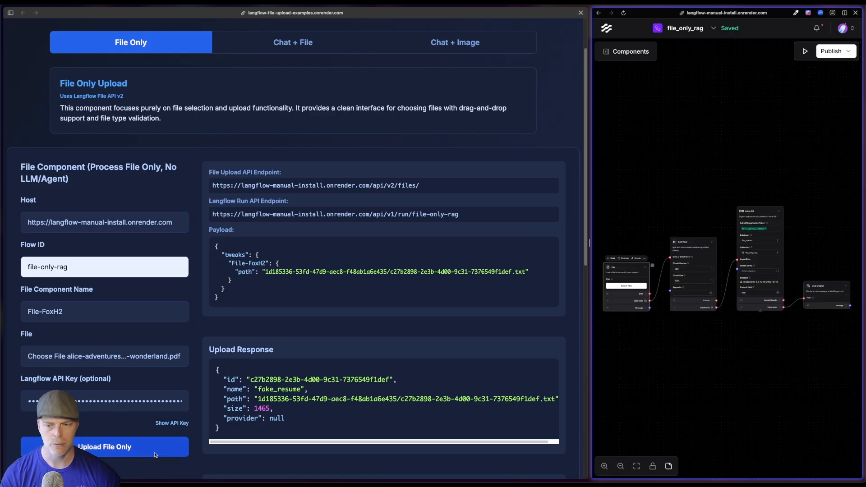
# - Upload the Alice PDF and confirm it sits in My Files beside fake_resume.txt
pyautogui.click(104, 447)
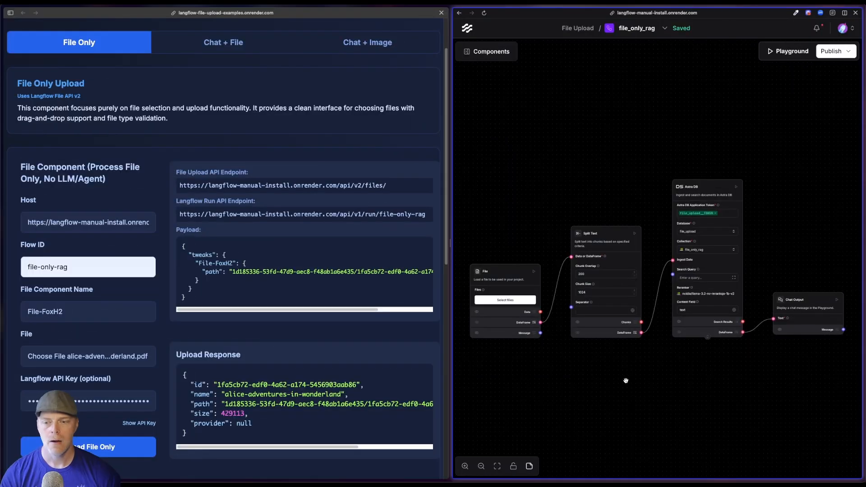
pyautogui.moveTo(154, 373)
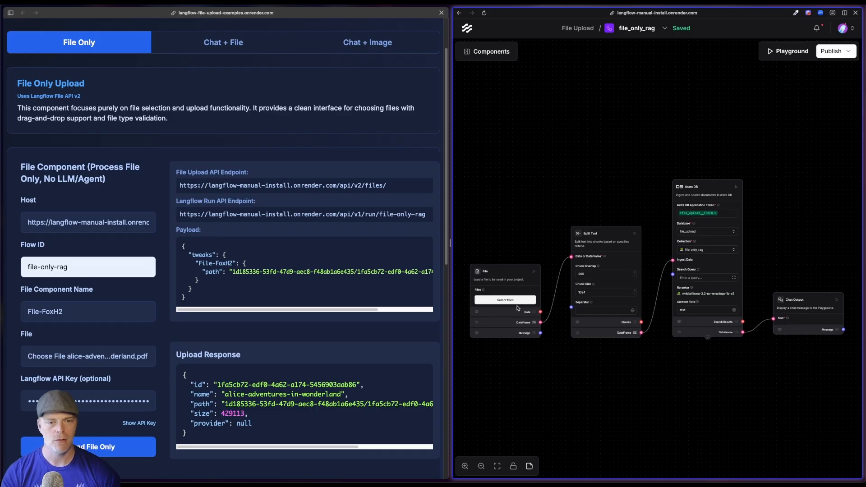
pyautogui.click(504, 299)
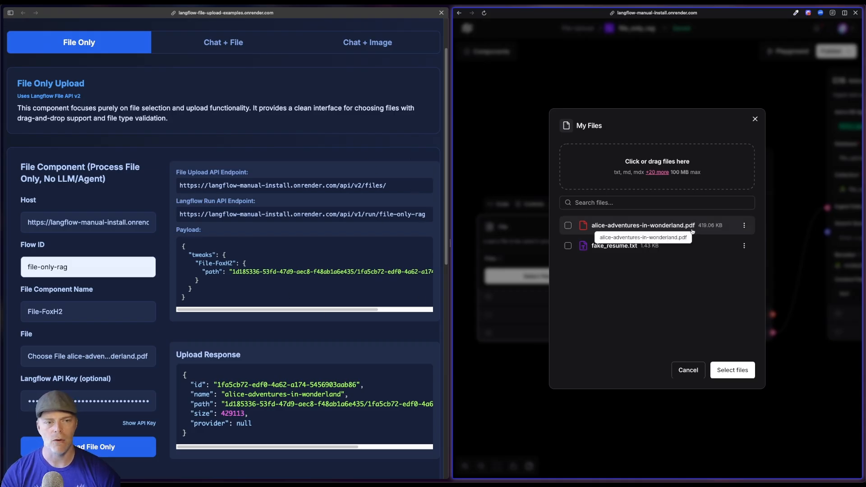
pyautogui.click(687, 370)
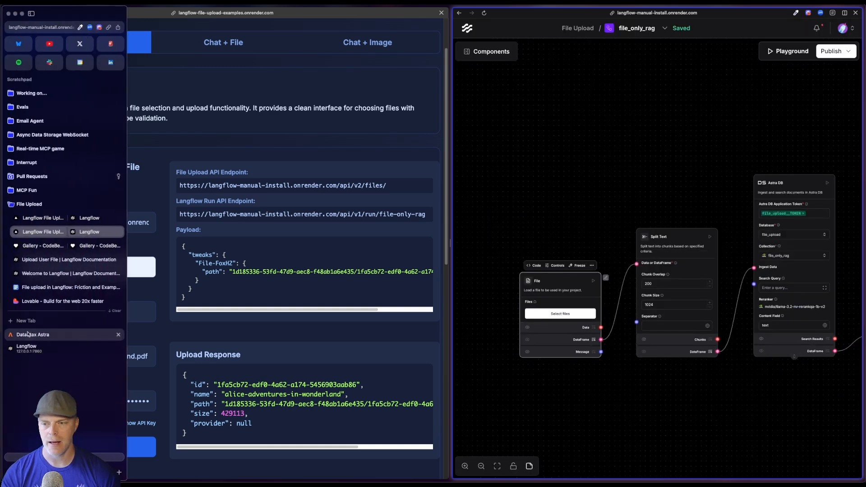
# - Reopen the file_upload database in Astra DB and view its 177 Alice in Wonderland records as JSON
pyautogui.click(32, 334)
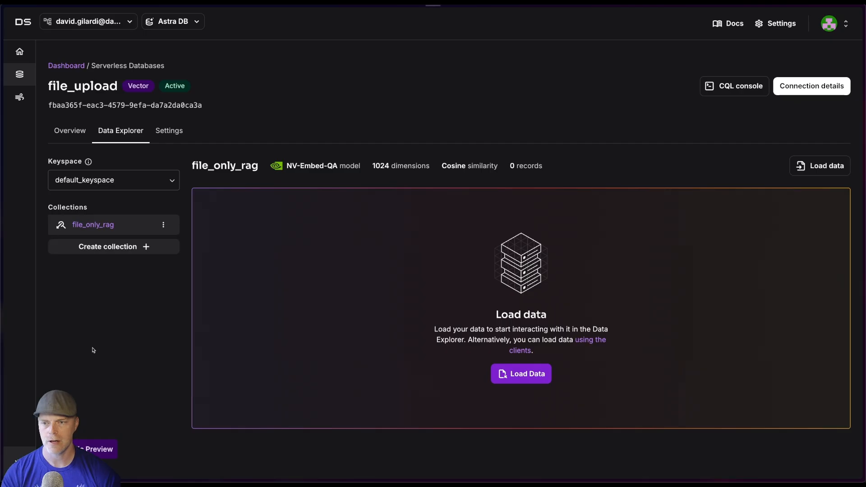
pyautogui.click(20, 74)
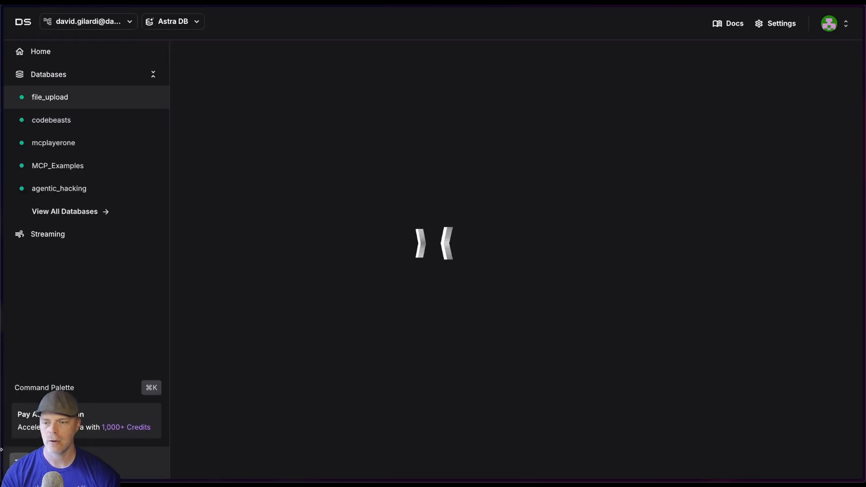
pyautogui.click(50, 97)
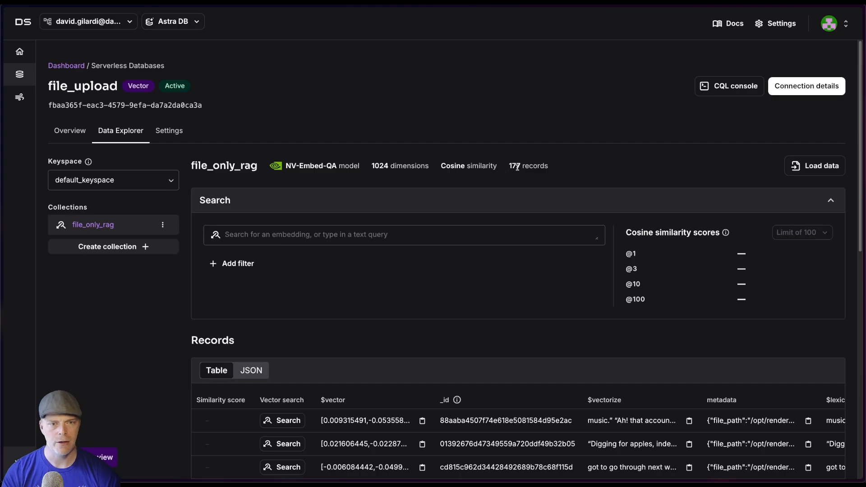
pyautogui.scroll(-3)
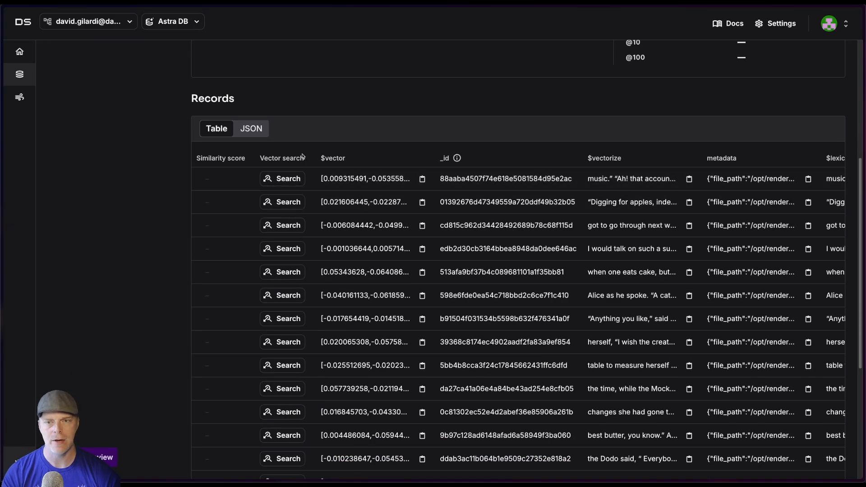
pyautogui.click(250, 128)
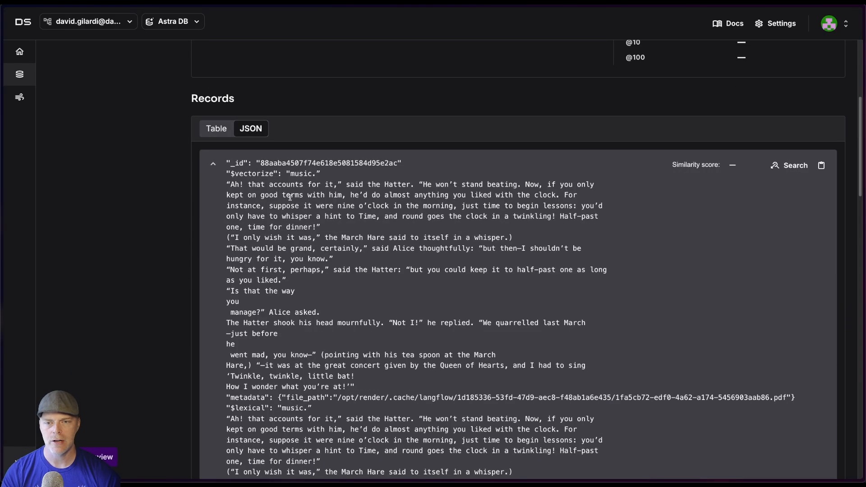
pyautogui.scroll(-3)
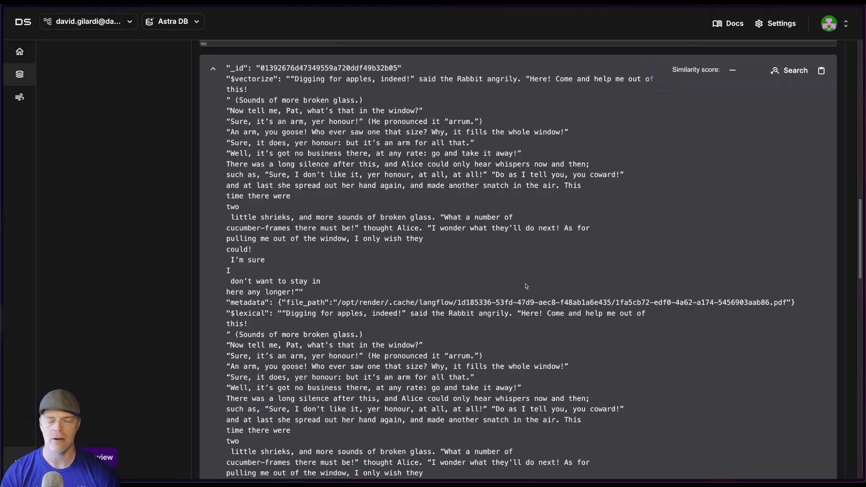
pyautogui.moveTo(507, 267)
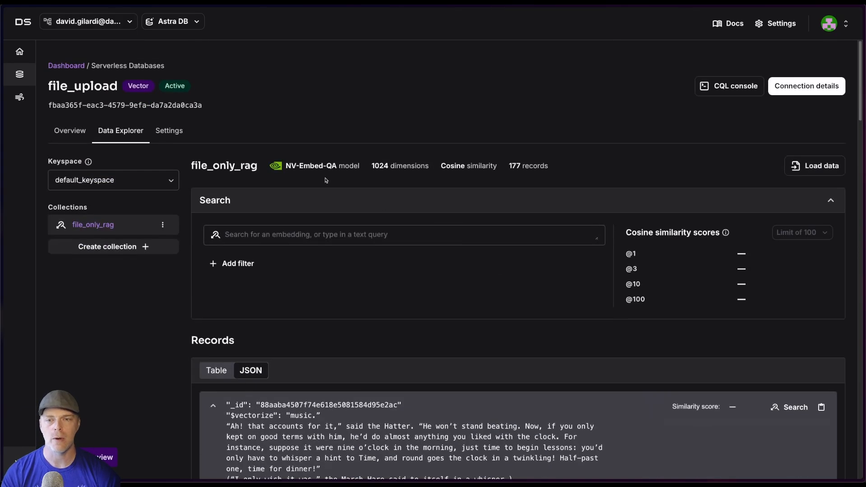
pyautogui.moveTo(420, 186)
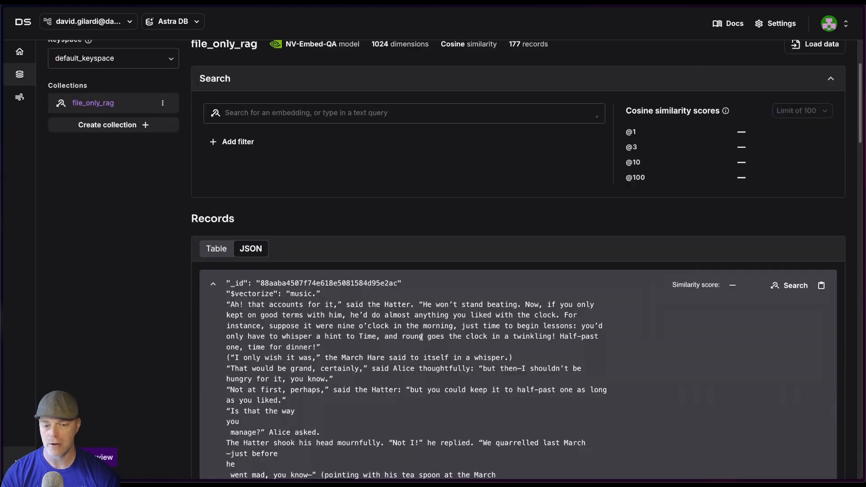
# - Scroll the JSON records to read an Alice in Wonderland chunk with its file path metadata
pyautogui.scroll(-3)
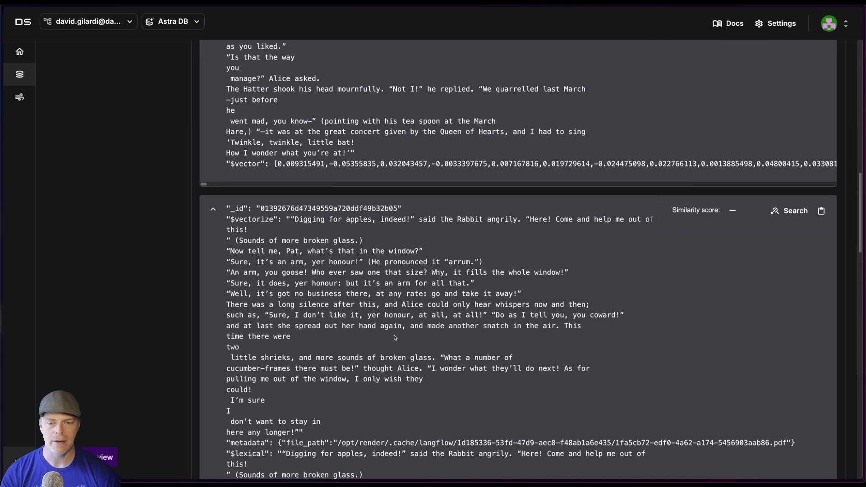
pyautogui.scroll(3)
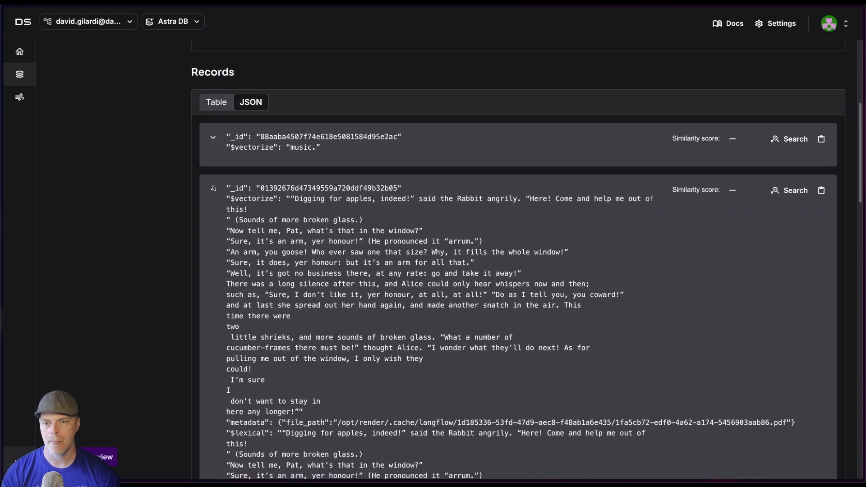